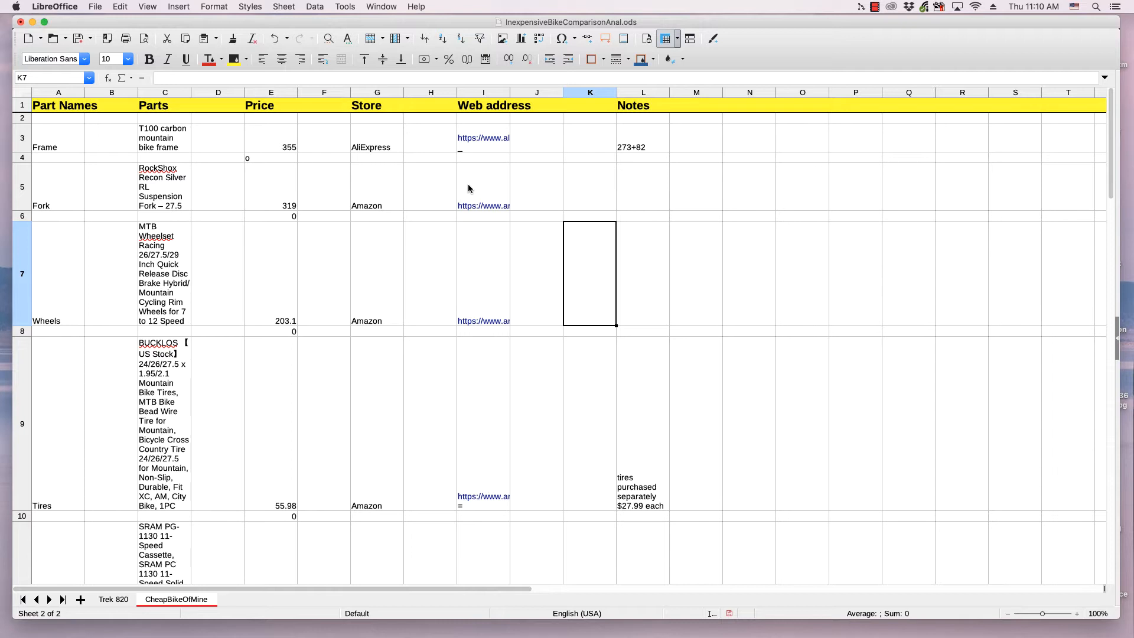
mouse_move(456, 198)
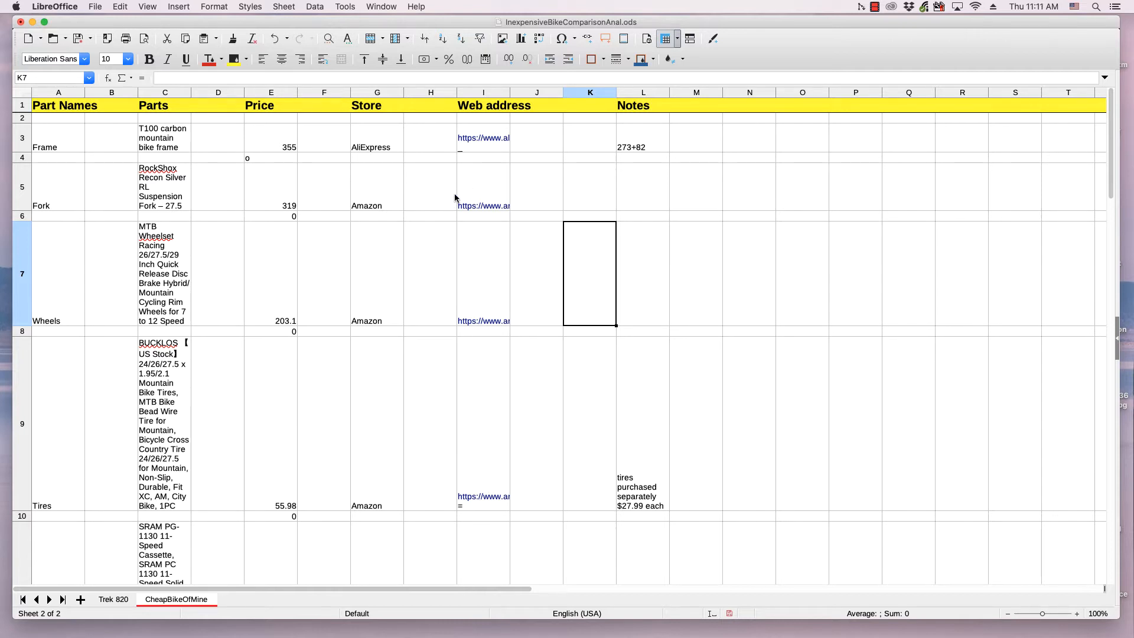
mouse_move(521, 180)
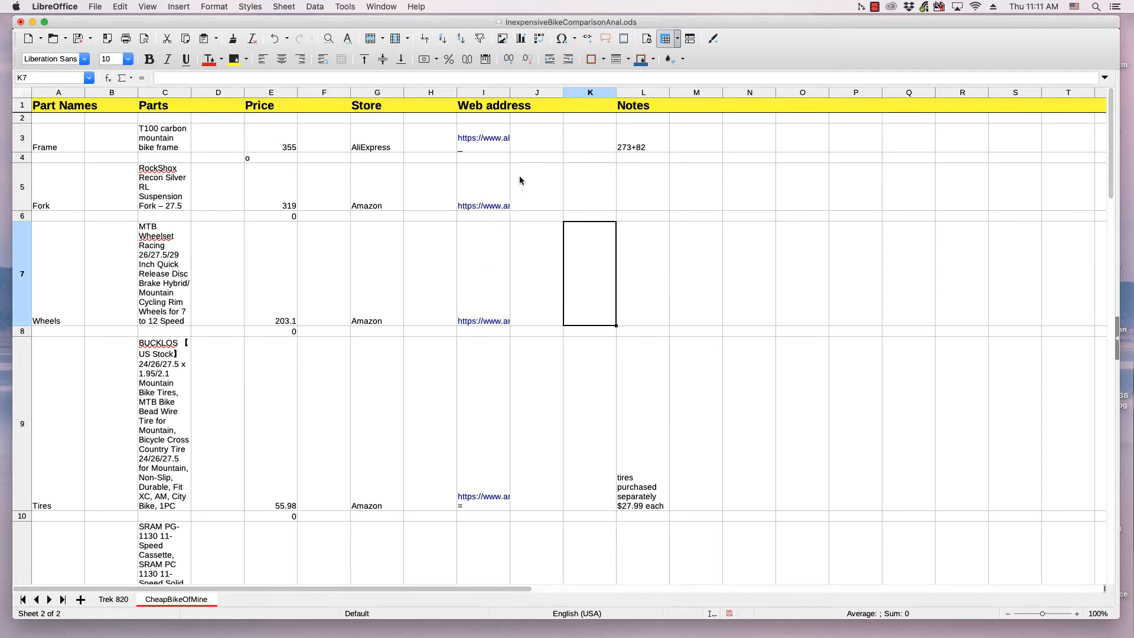
mouse_move(522, 158)
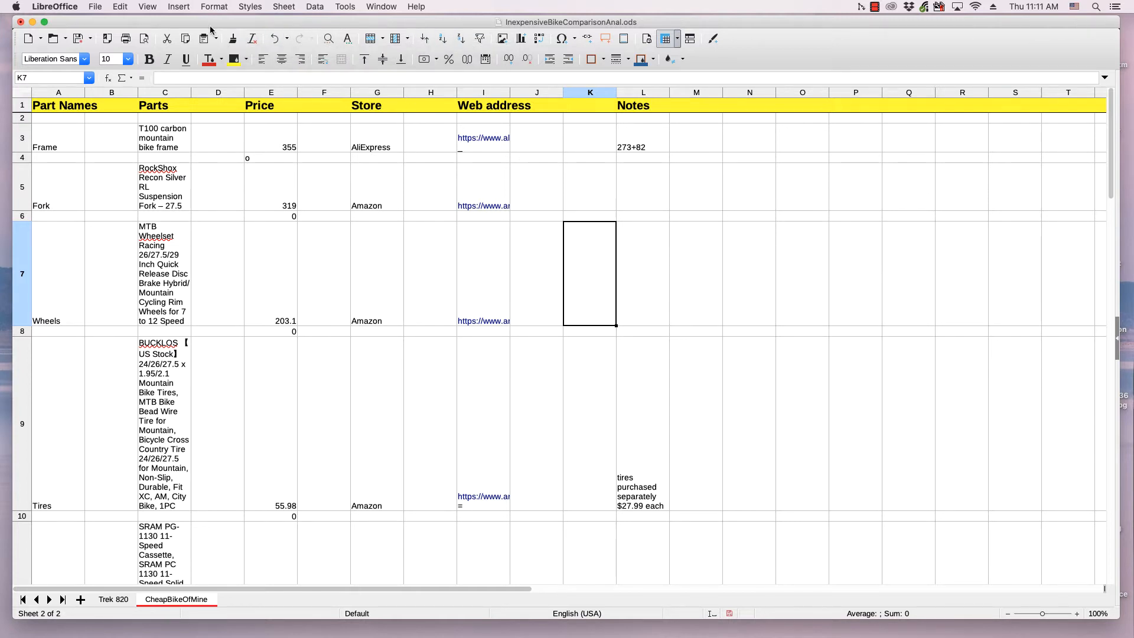
mouse_move(179, 6)
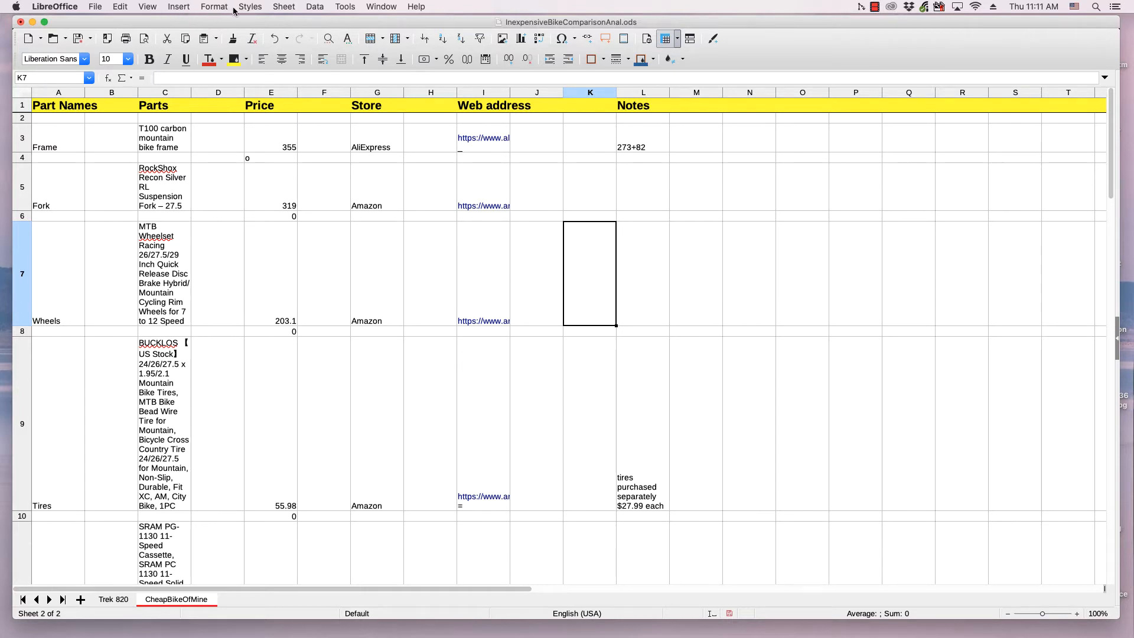
mouse_move(213, 6)
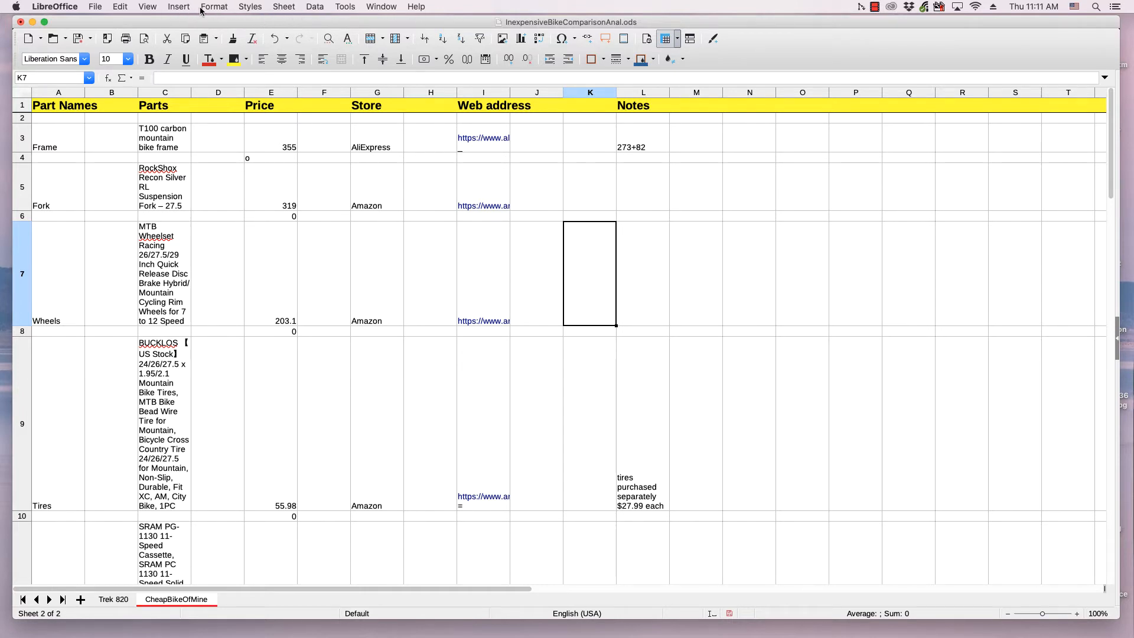
mouse_move(380, 6)
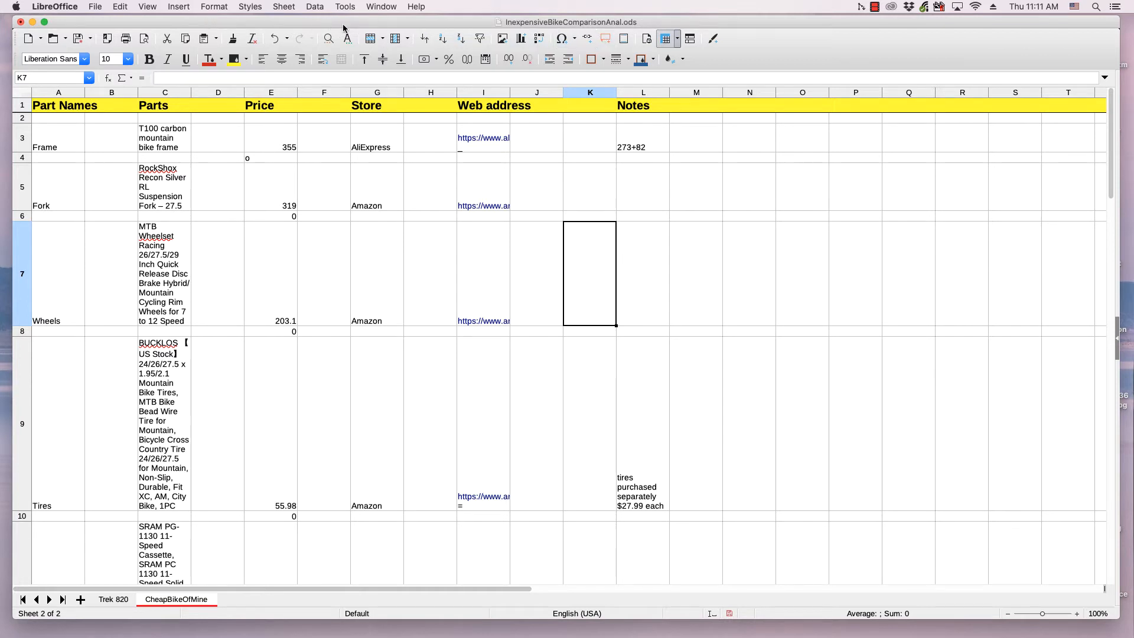
mouse_move(737, 33)
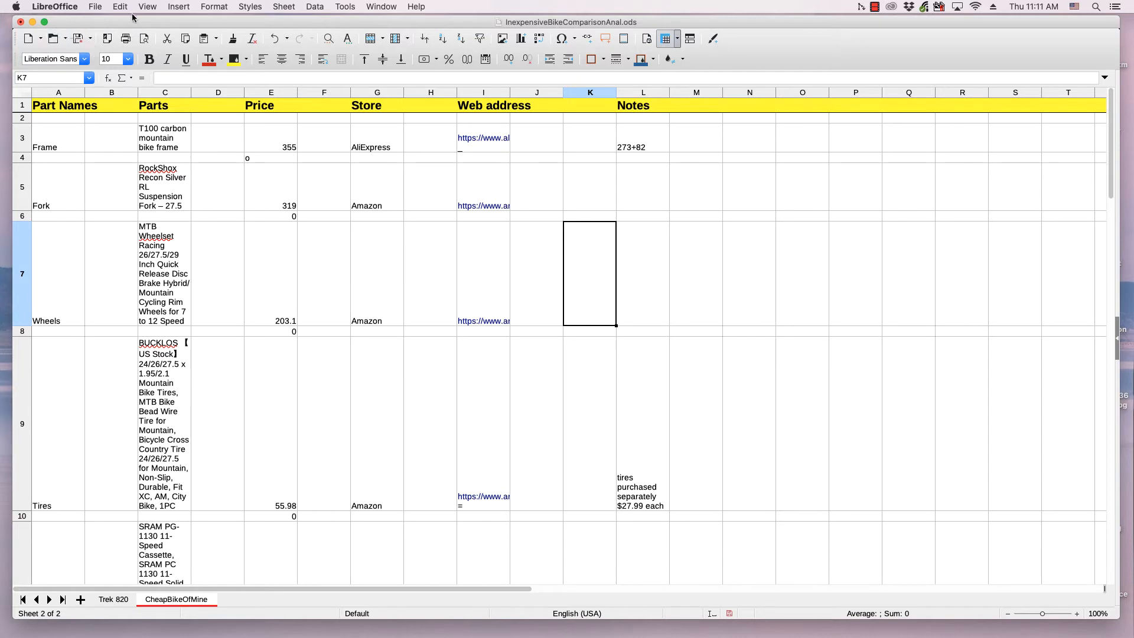
- Draw a text box spanning columns M to R beside the Notes column via Insert > Text Box
left_click(177, 5)
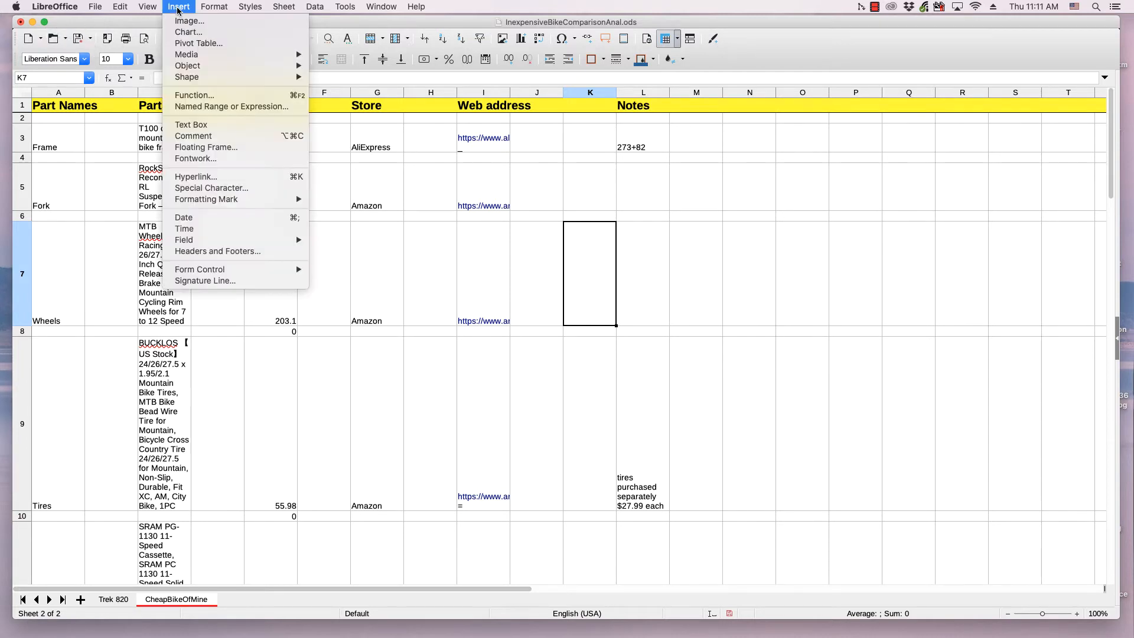
mouse_move(191, 124)
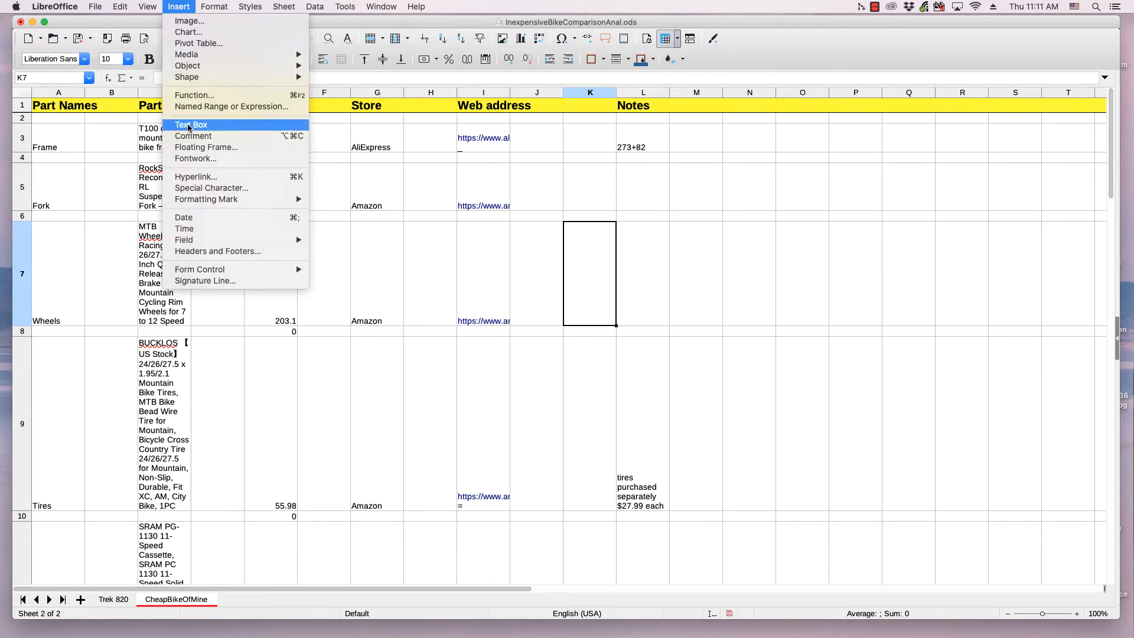
left_click(191, 125)
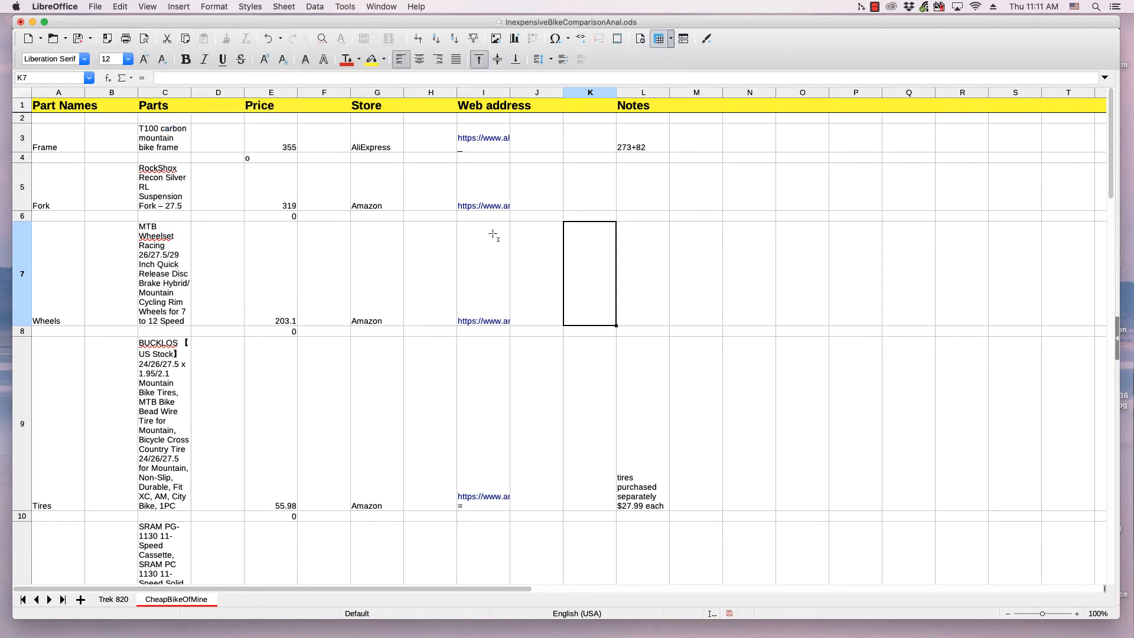
mouse_move(686, 182)
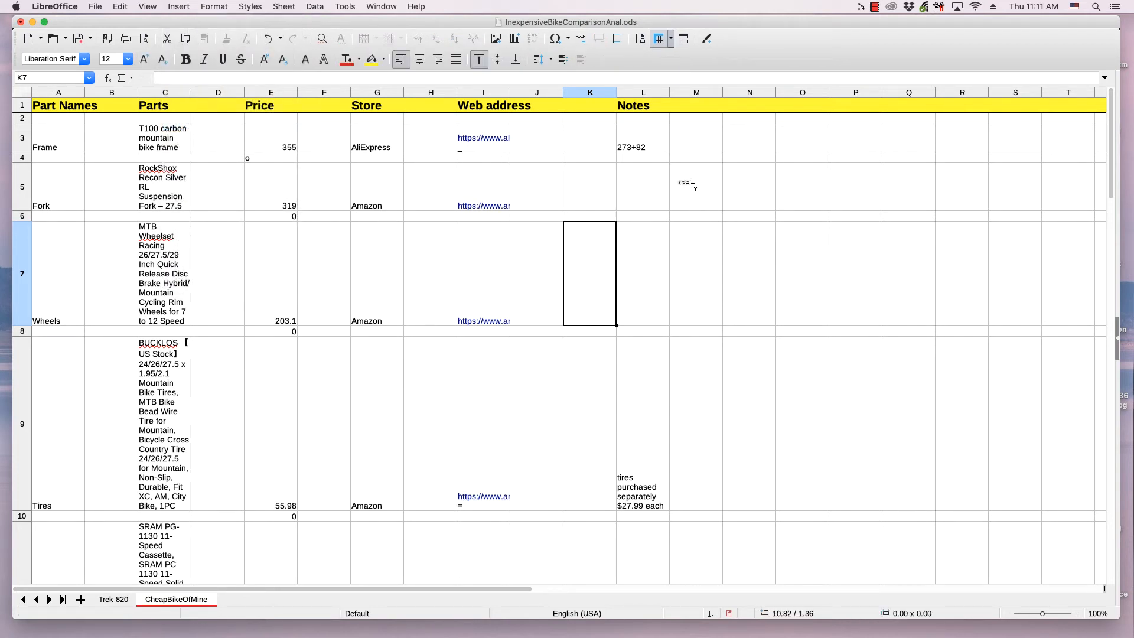
left_click_drag(680, 178, 839, 262)
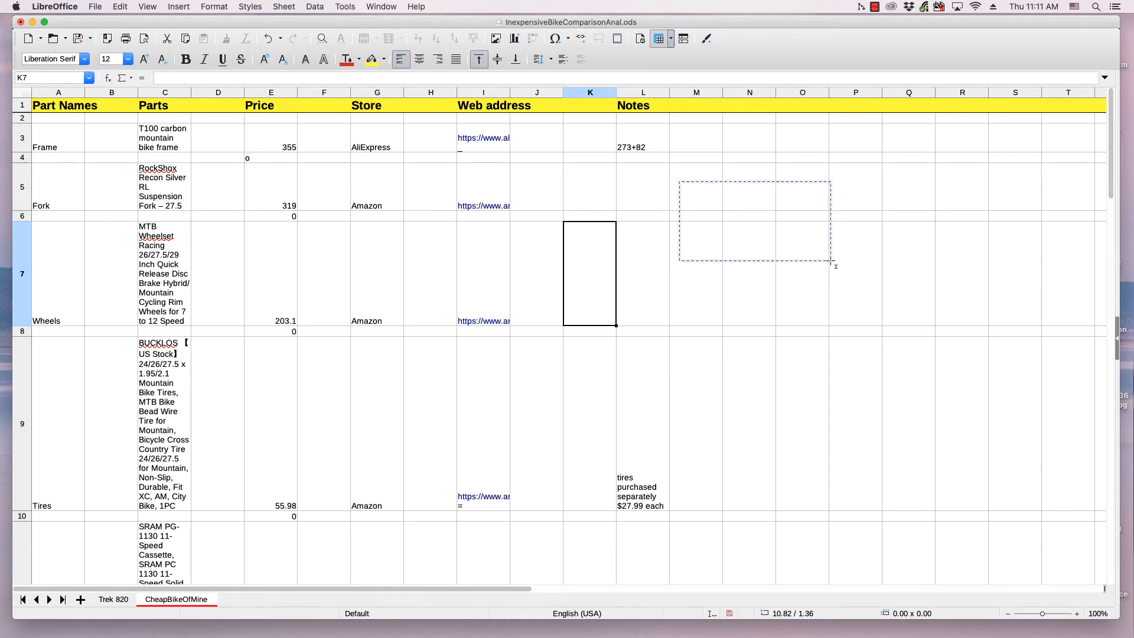
left_click_drag(833, 264, 963, 333)
type("Mount")
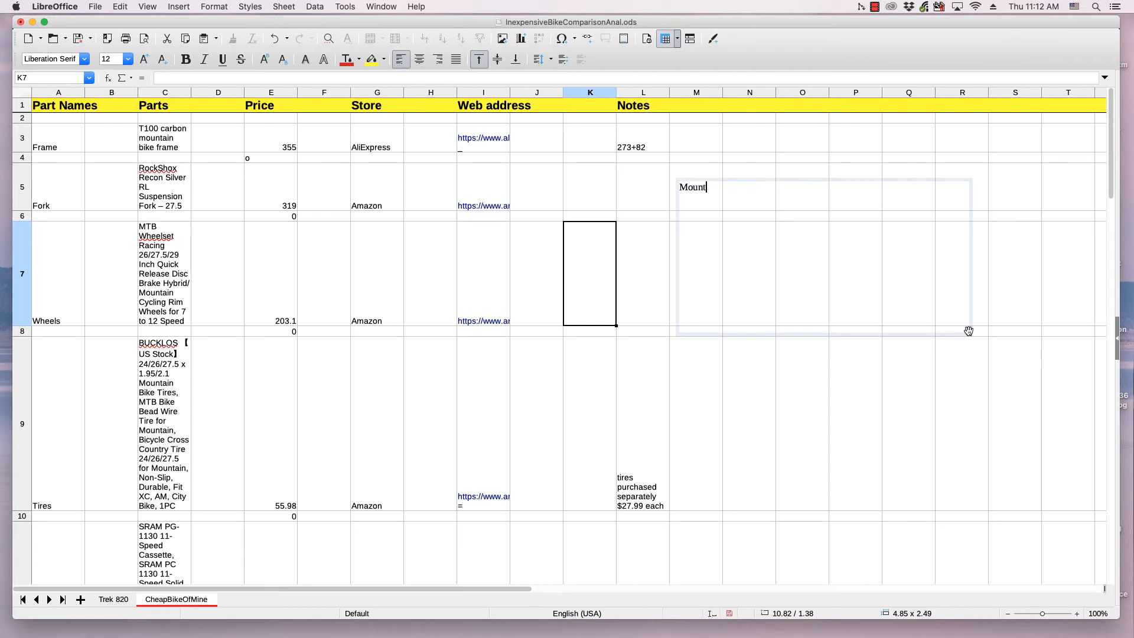
- Finish typing 'Mountain Bike' into the new text box
type("ain")
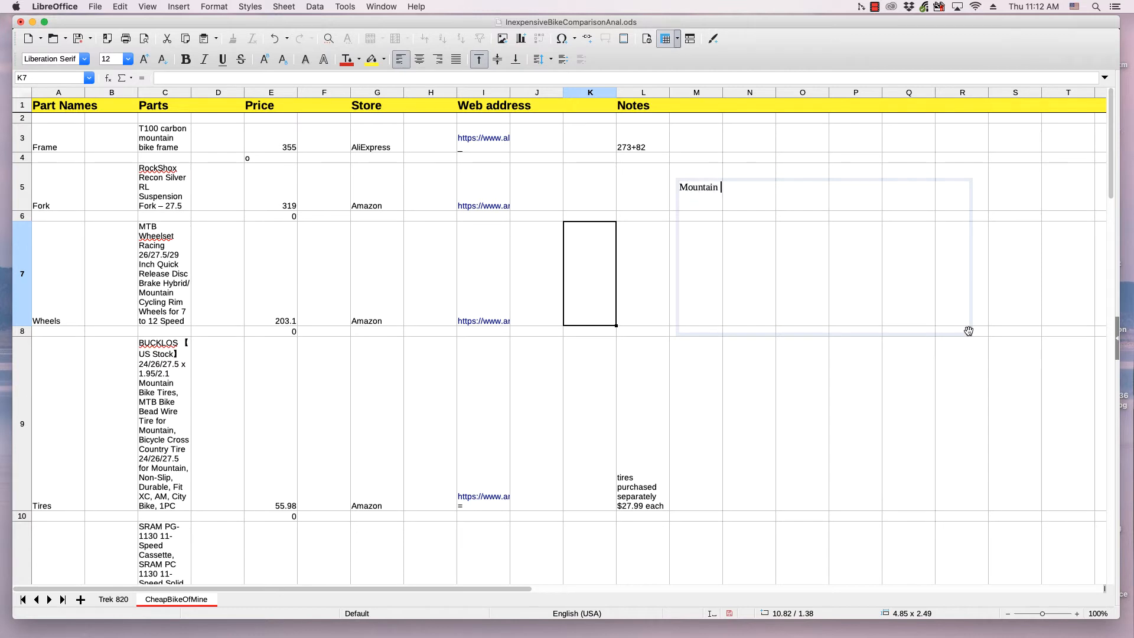
type("B")
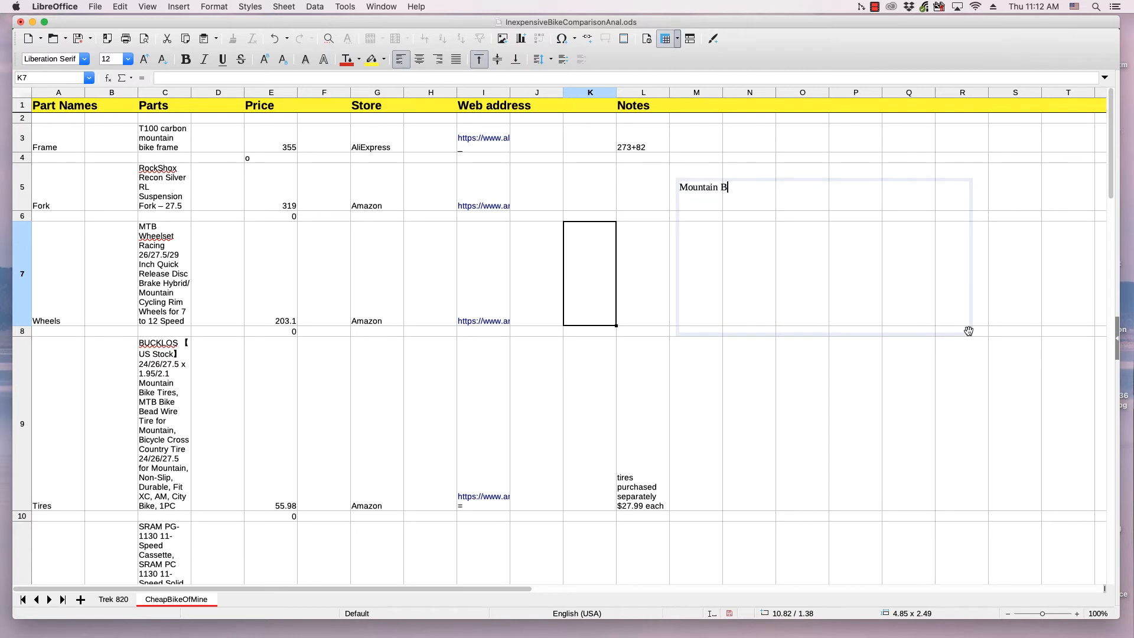
type("k")
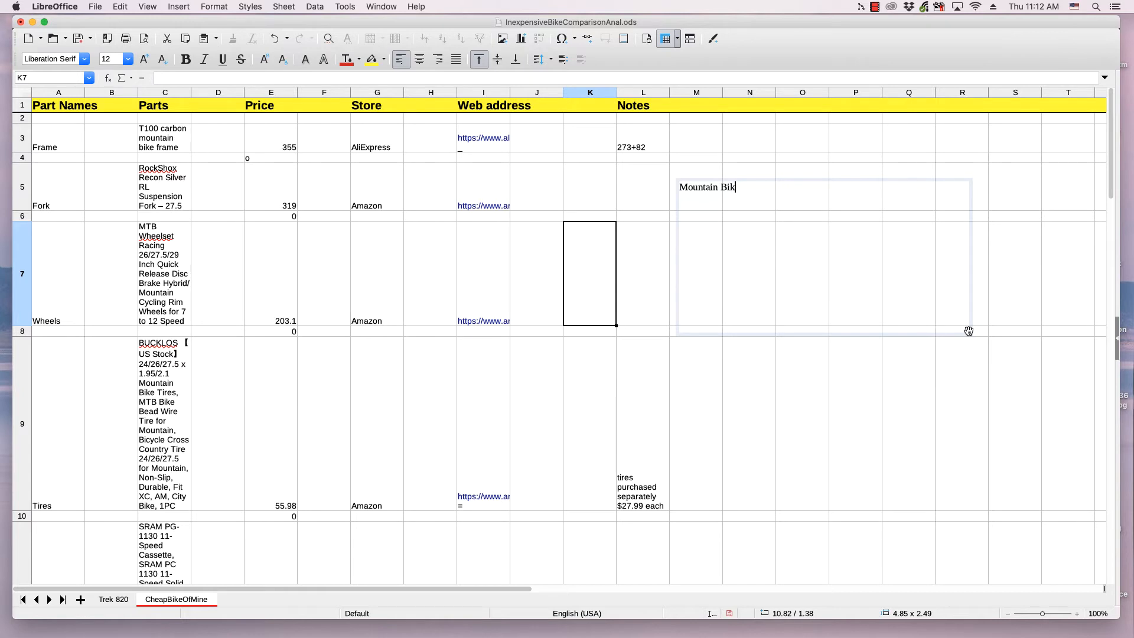
type("e")
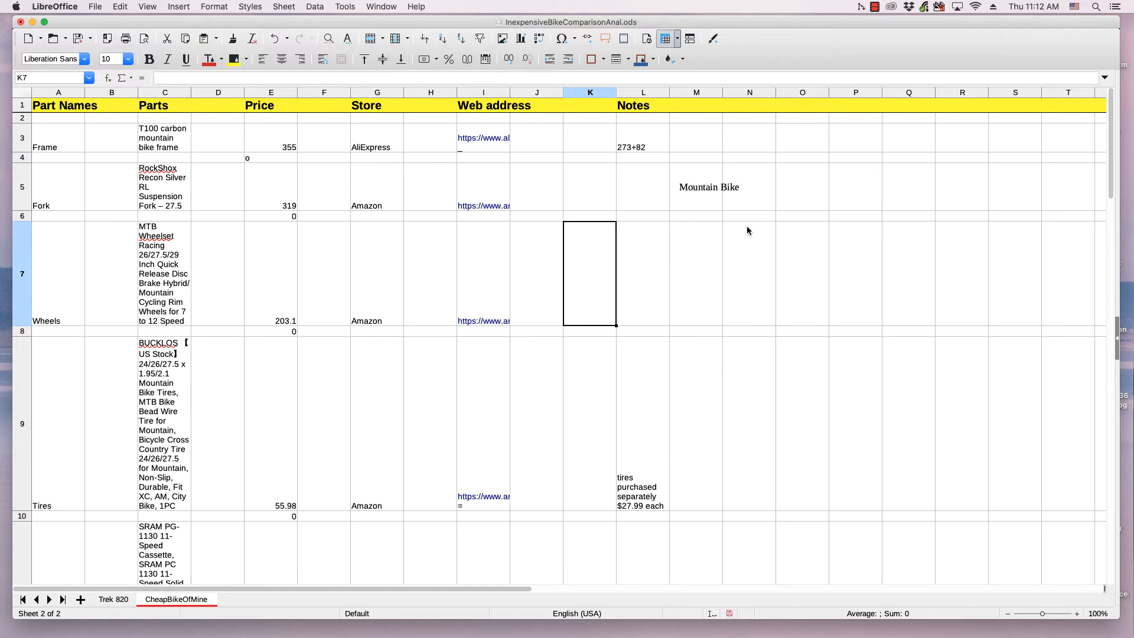
- Drag the Mountain Bike text box down so it sits over rows 8–9
left_click(709, 187)
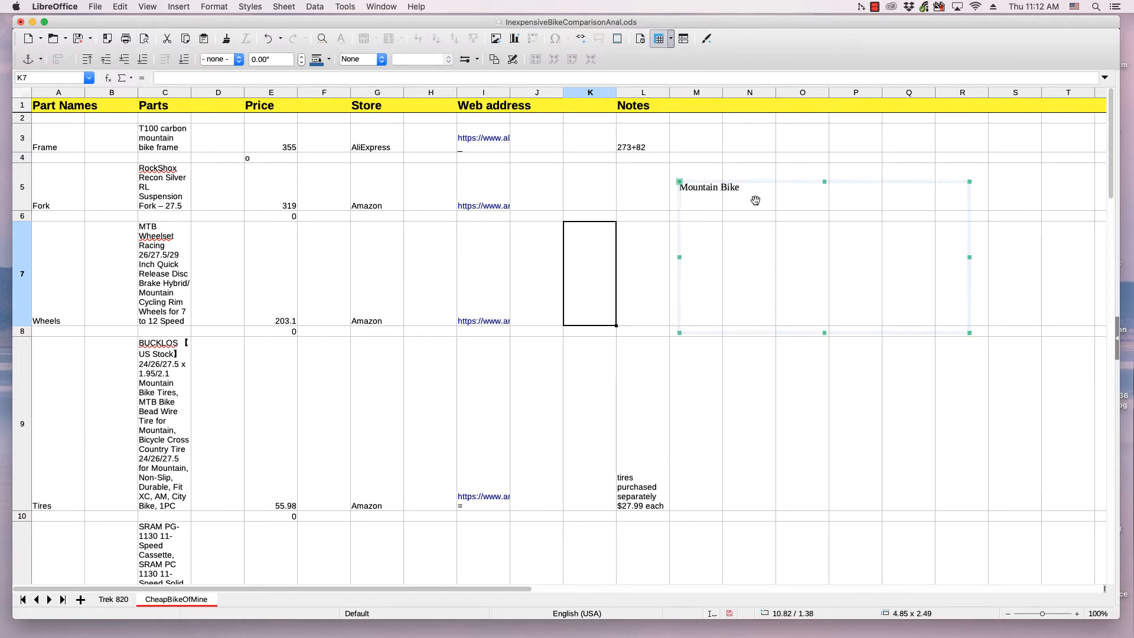
mouse_move(779, 195)
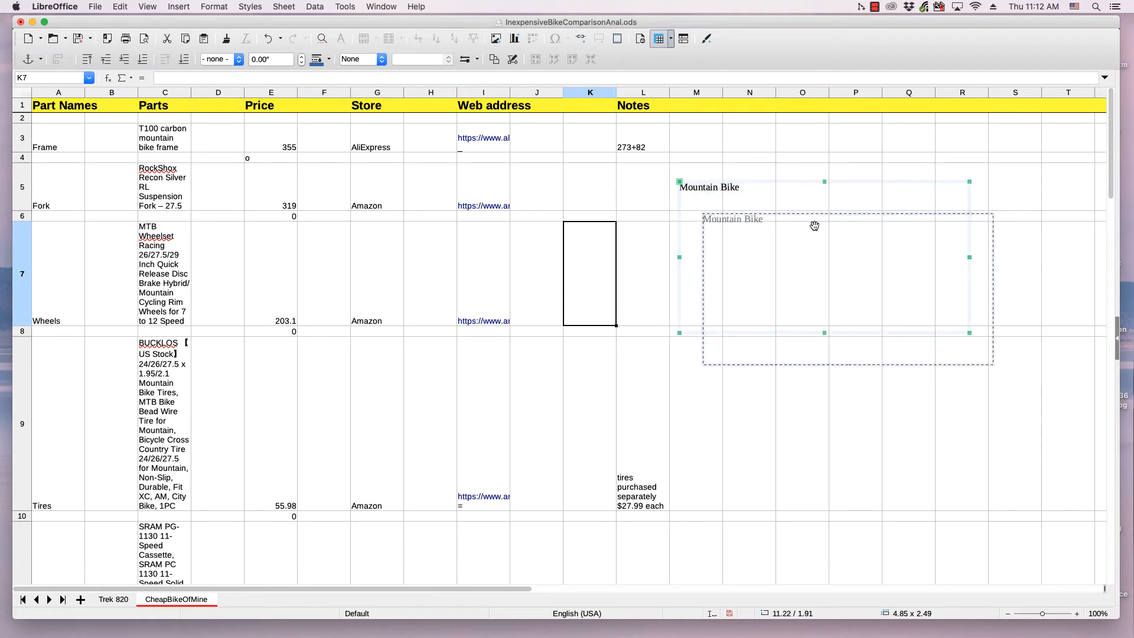
left_click_drag(814, 226, 768, 326)
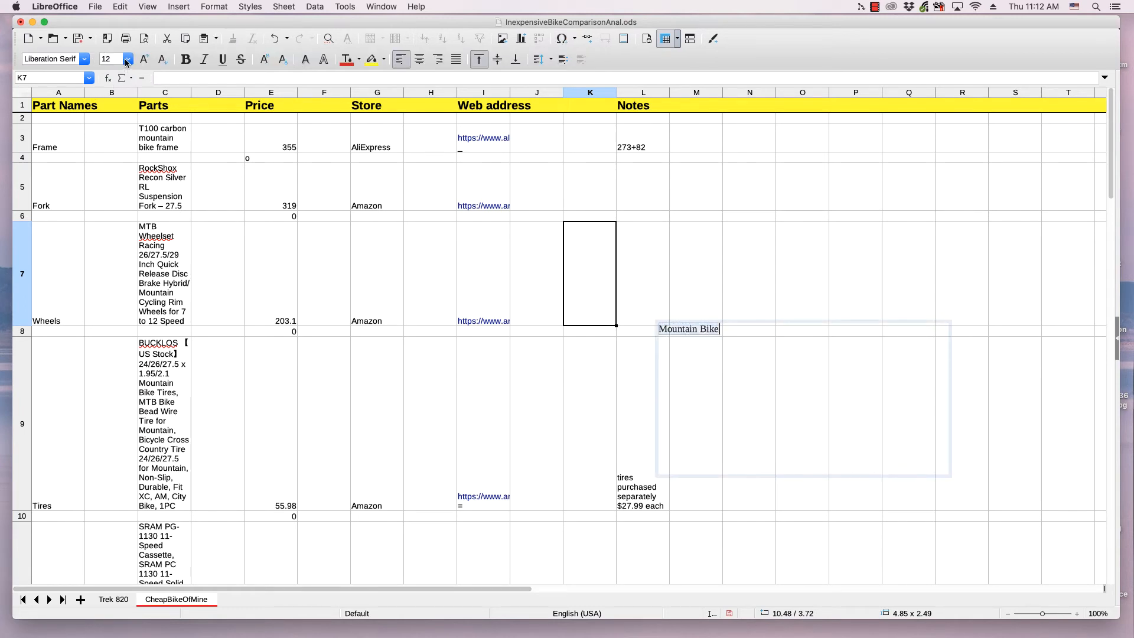
- Choose a much larger font size for the Mountain Bike text
left_click(127, 59)
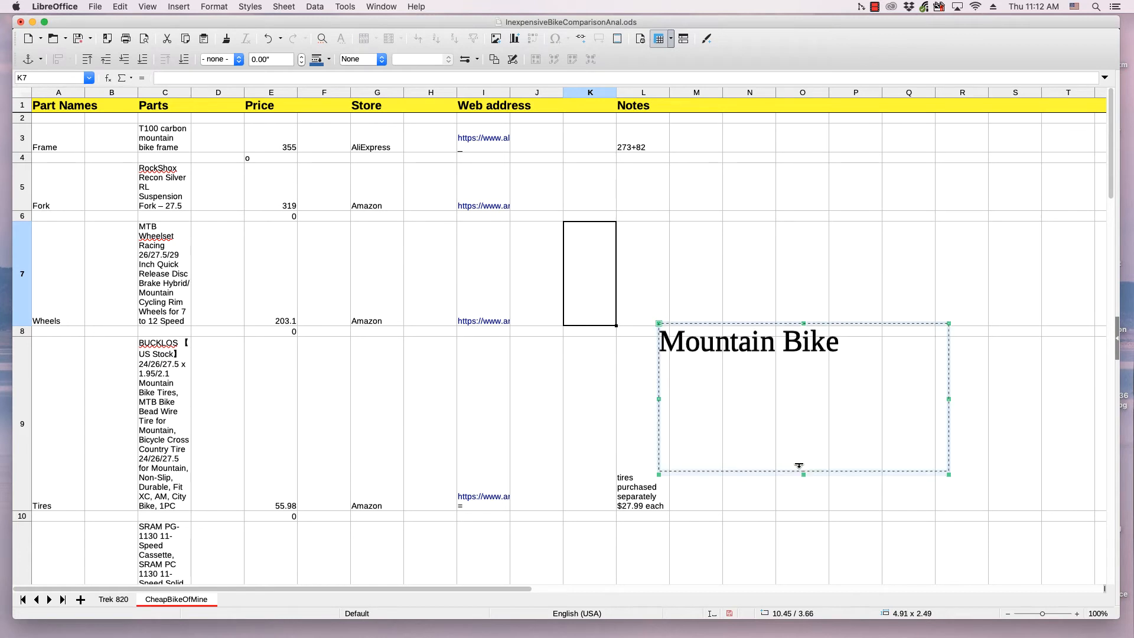
left_click_drag(802, 474, 802, 368)
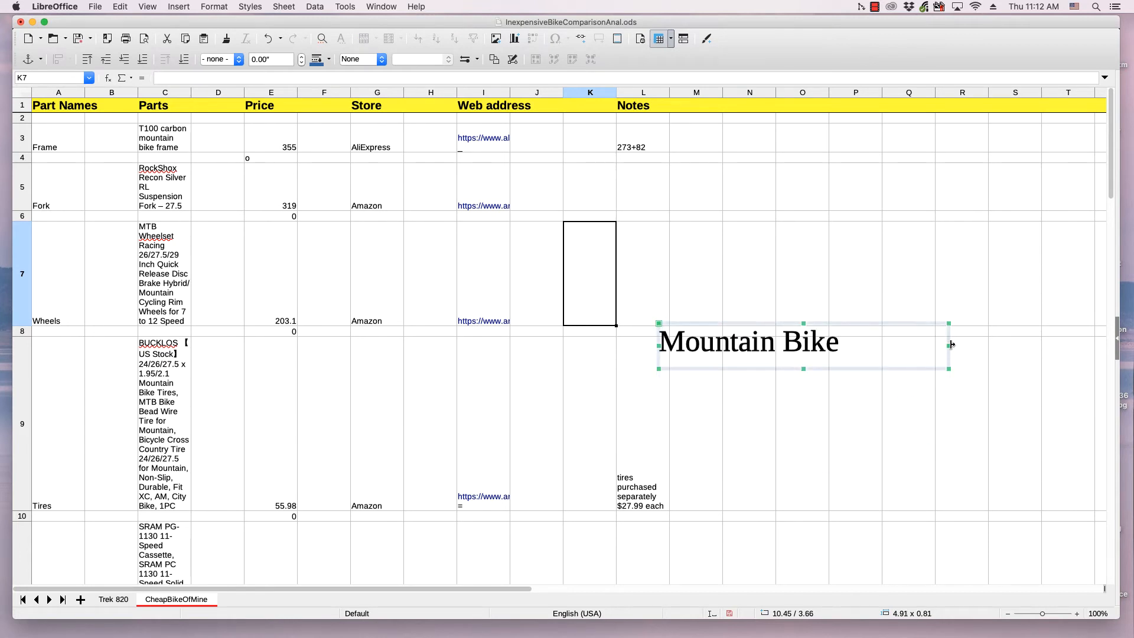
left_click_drag(949, 345, 866, 345)
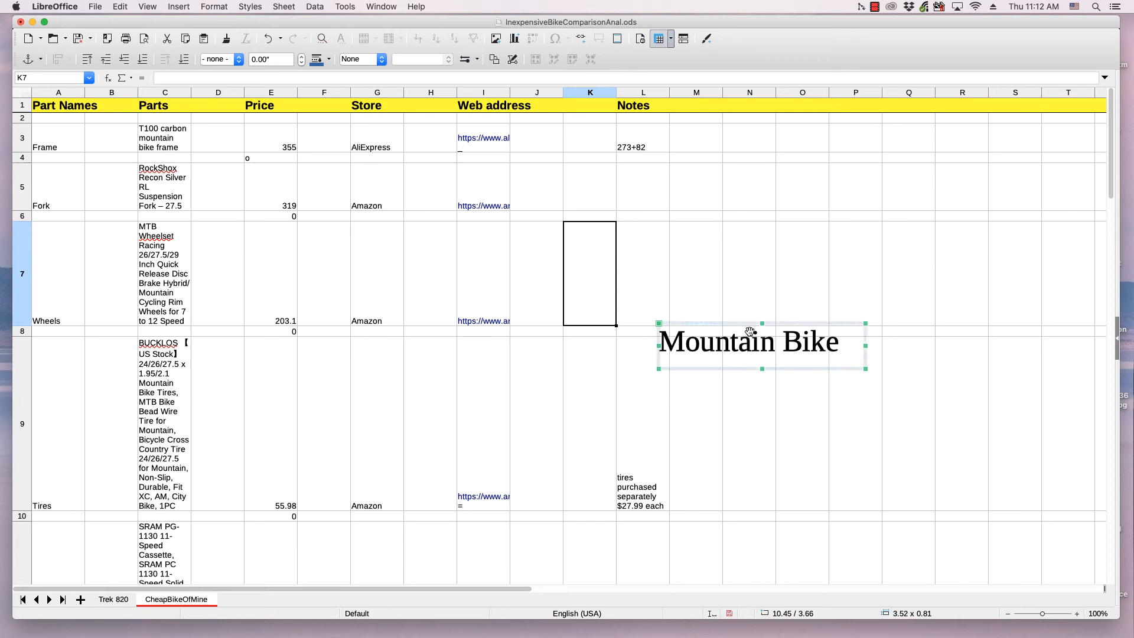
left_click_drag(749, 343, 770, 195)
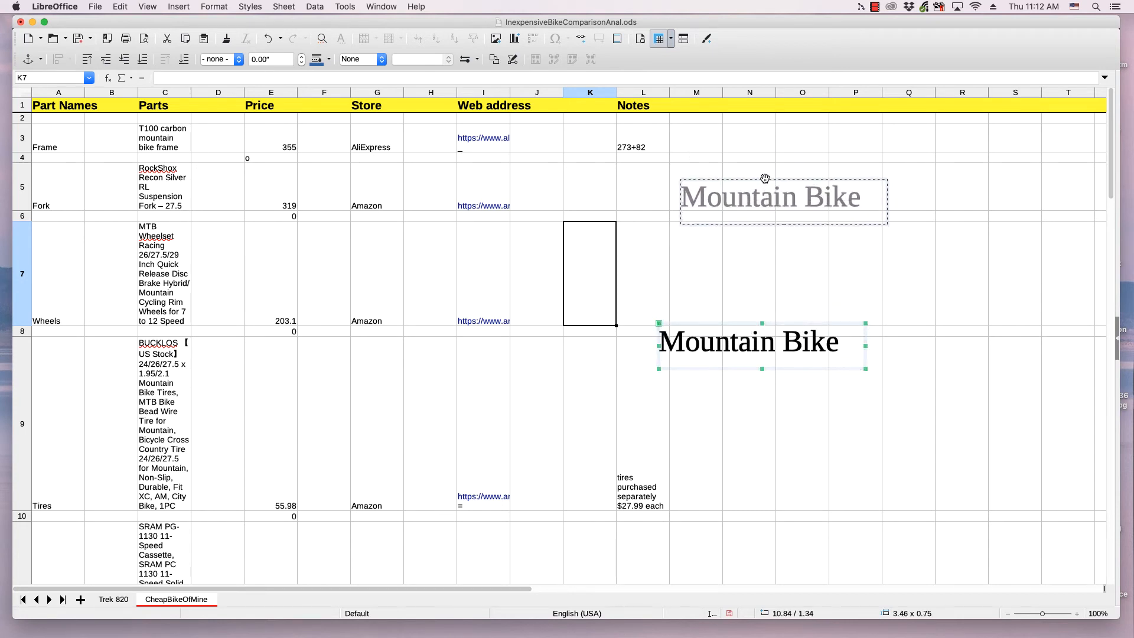
left_click_drag(748, 341, 765, 181)
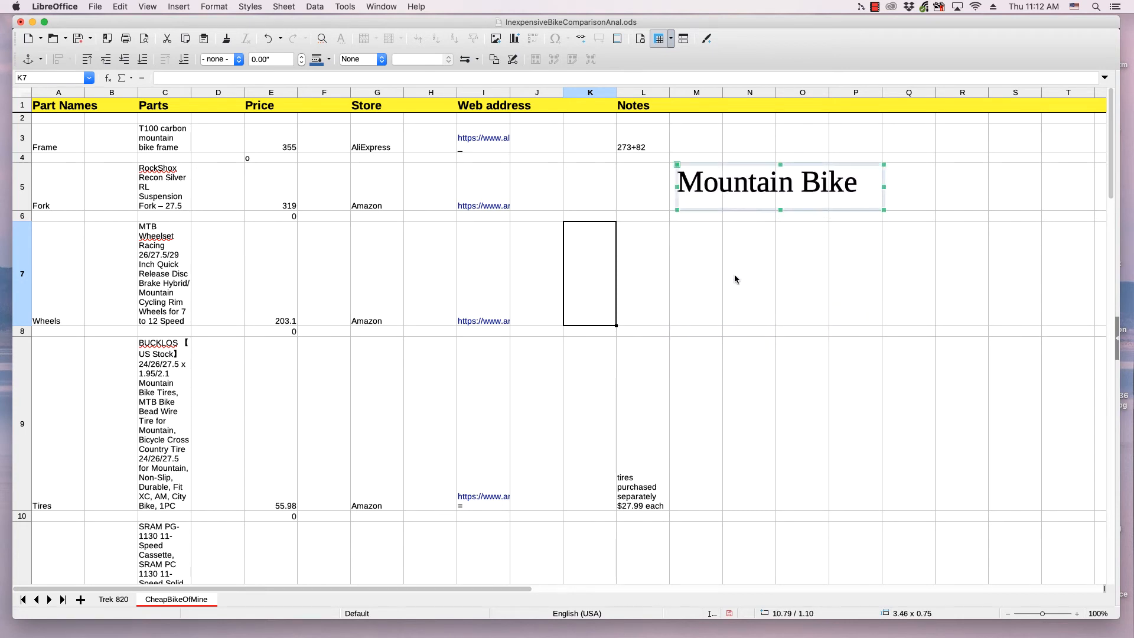
mouse_move(738, 173)
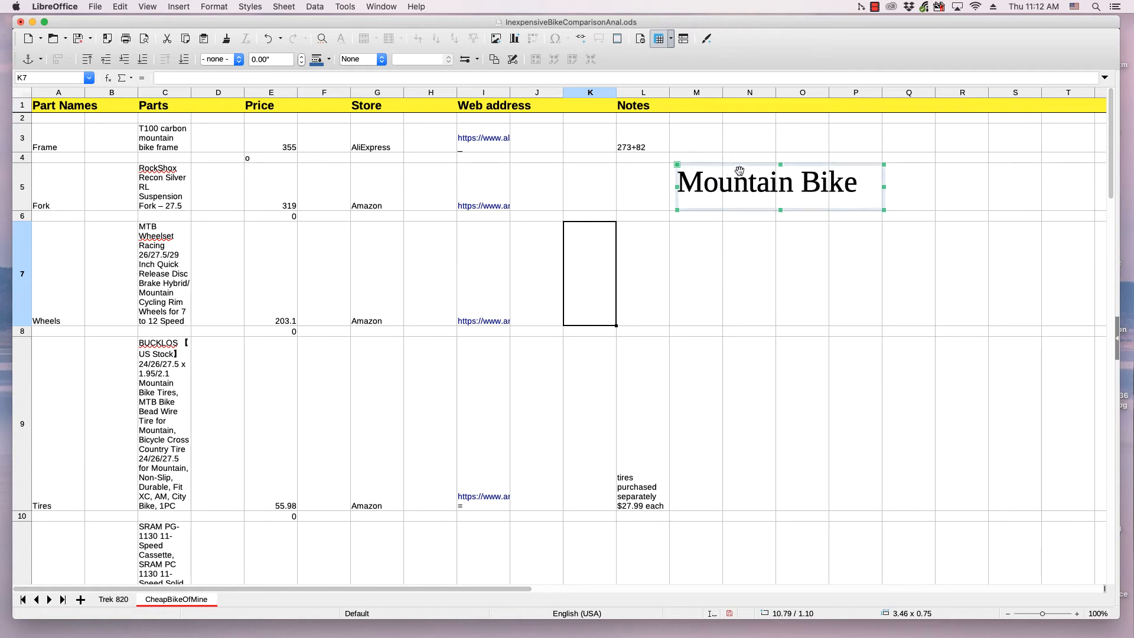
mouse_move(891, 241)
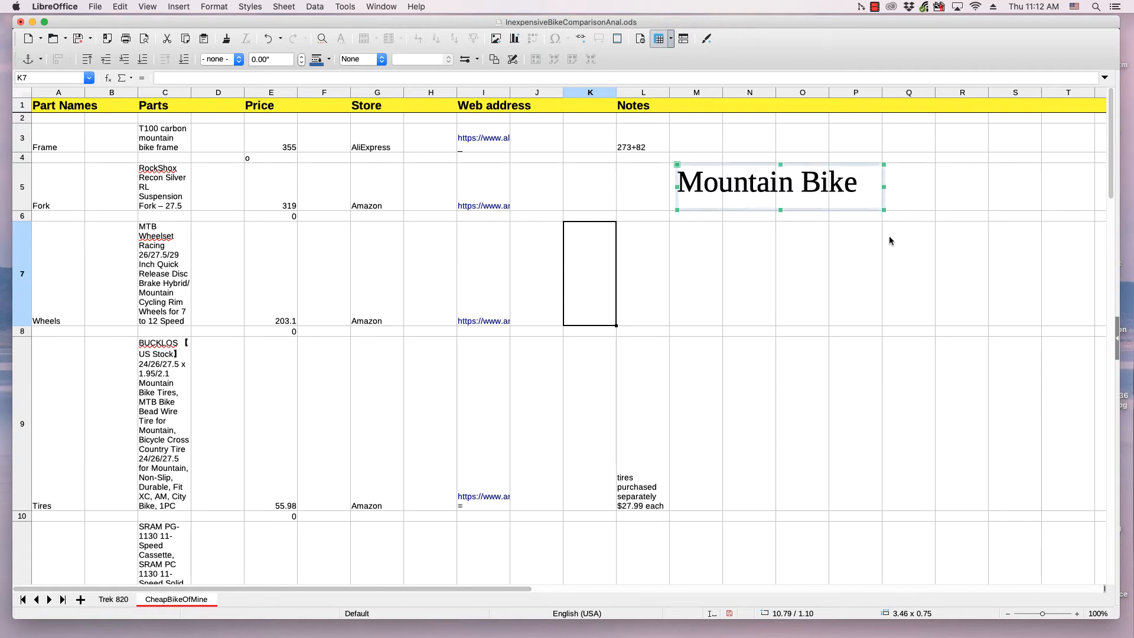
mouse_move(761, 172)
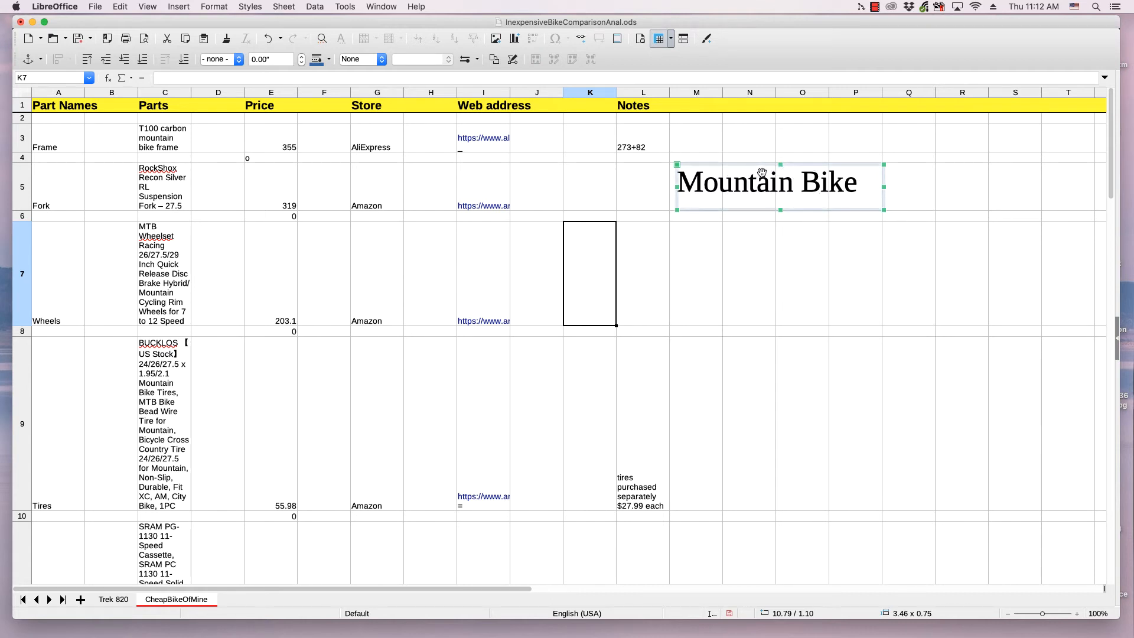
mouse_move(753, 180)
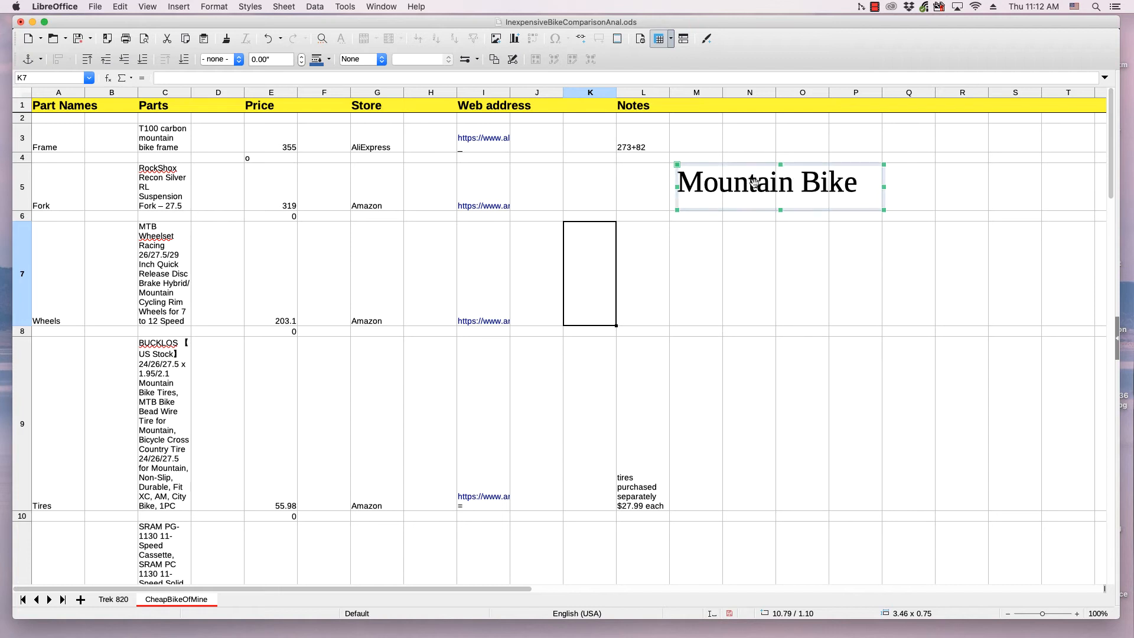
- Change the Mountain Bike text's font colour to red
double_click(761, 183)
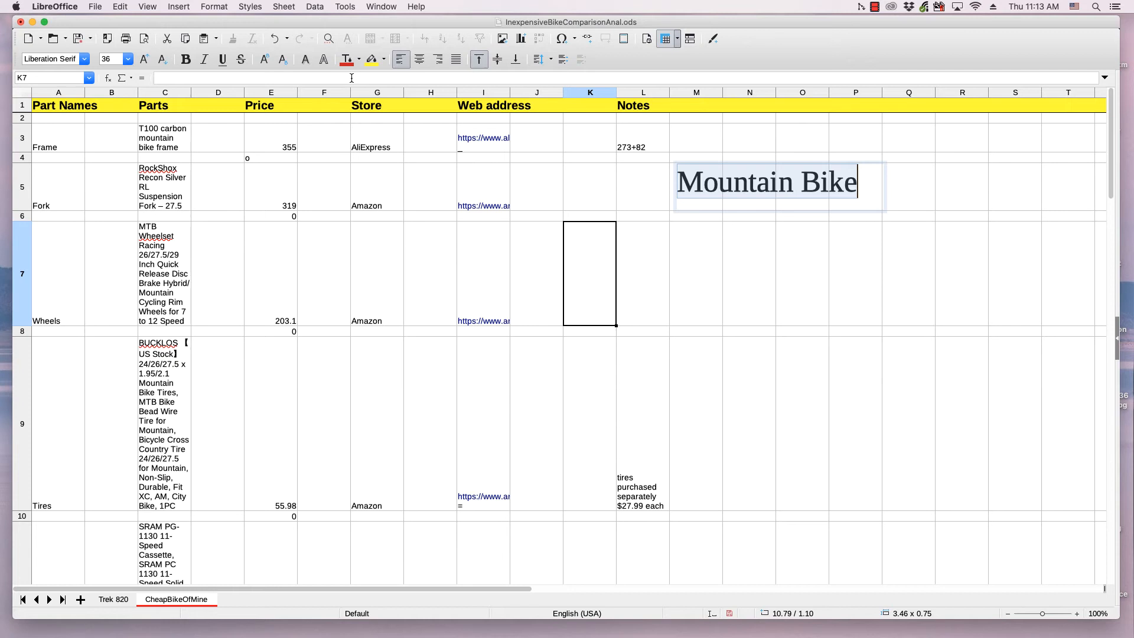
mouse_move(346, 59)
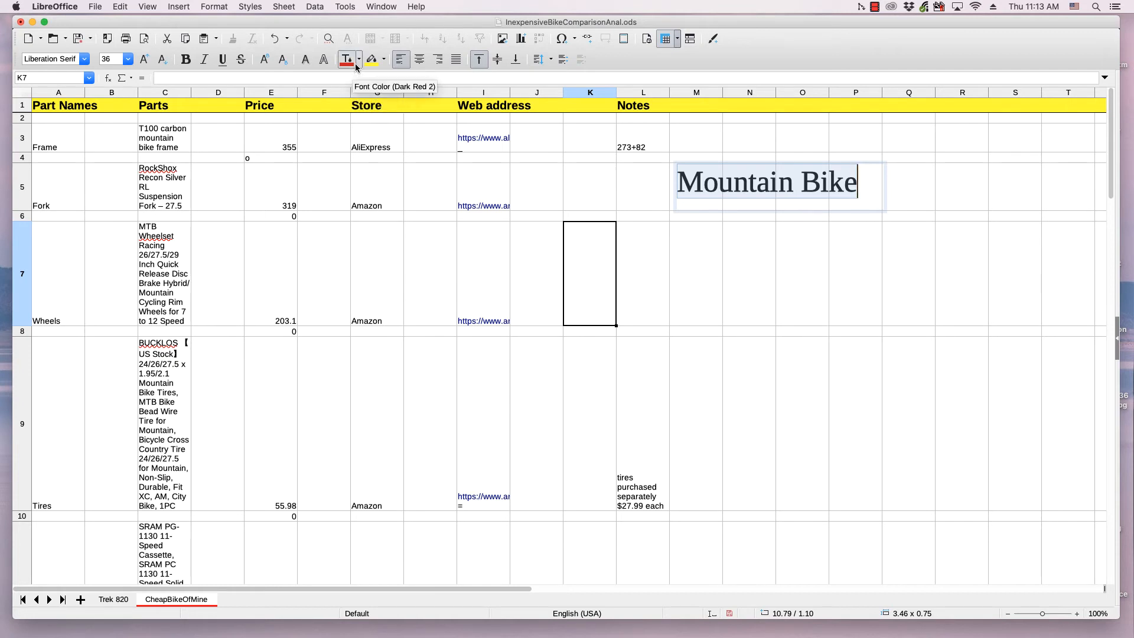
left_click(357, 59)
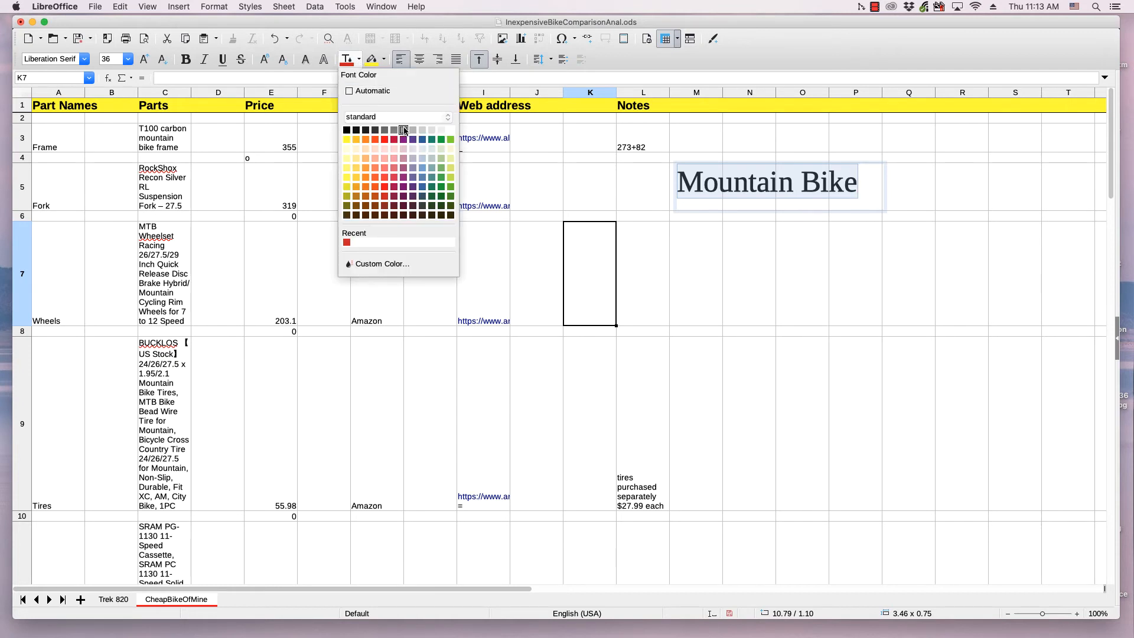
mouse_move(393, 139)
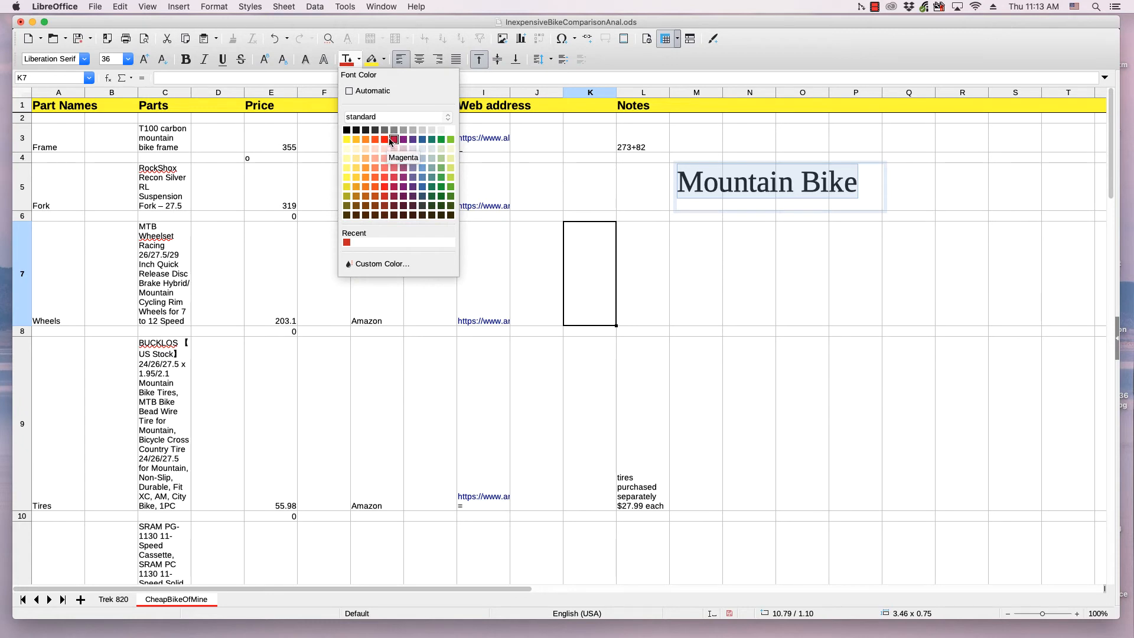
left_click(385, 140)
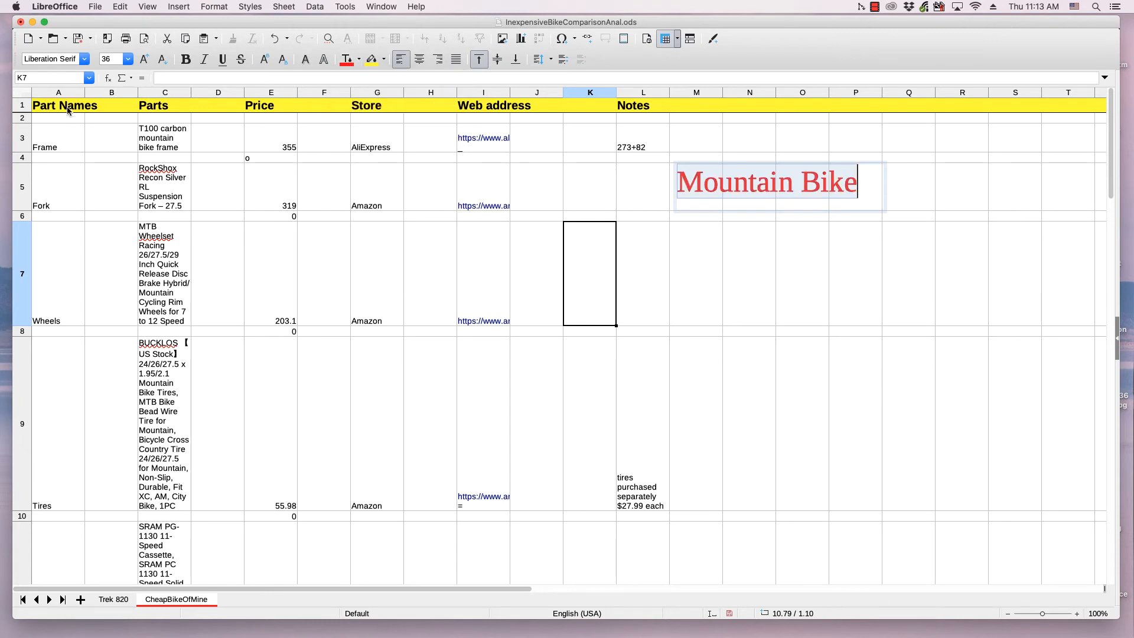
- Try the Noteworthy font, then settle on Apple Chancery for the Mountain Bike text
left_click(88, 59)
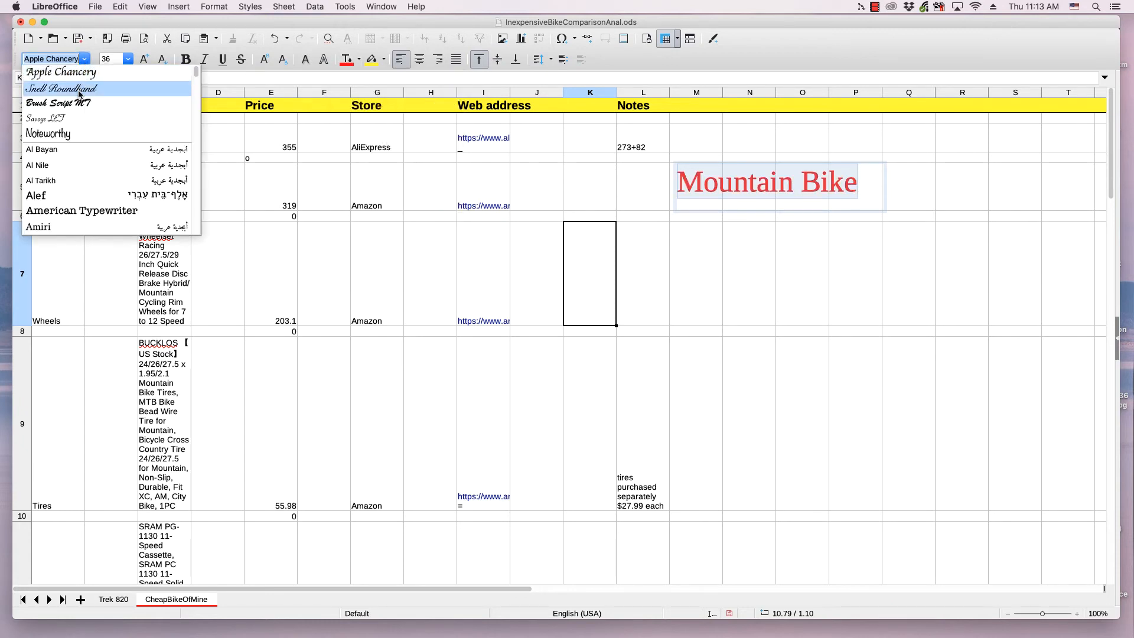
left_click(48, 133)
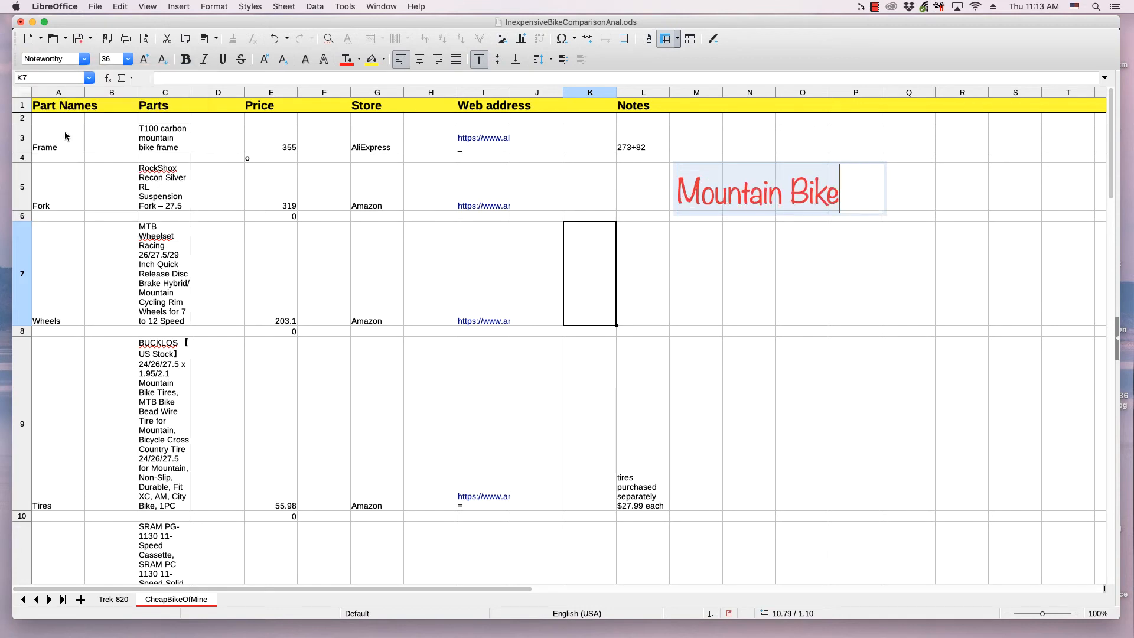
left_click(85, 59)
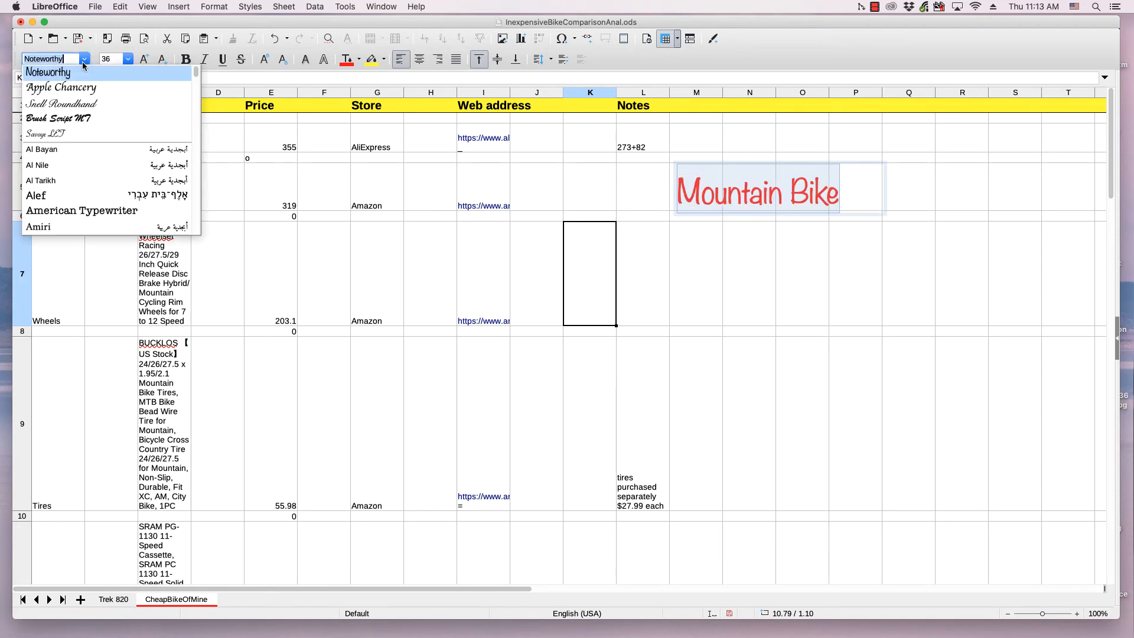
left_click(61, 87)
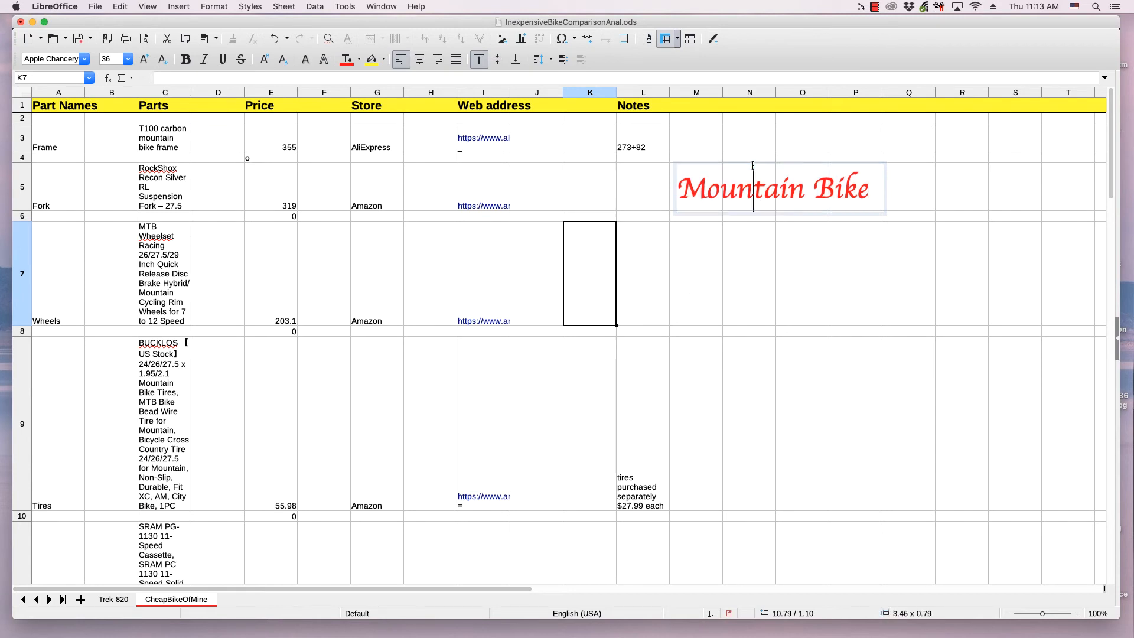
- Give the text box a solid light grey (cccccc) fill through its Area settings
right_click(727, 172)
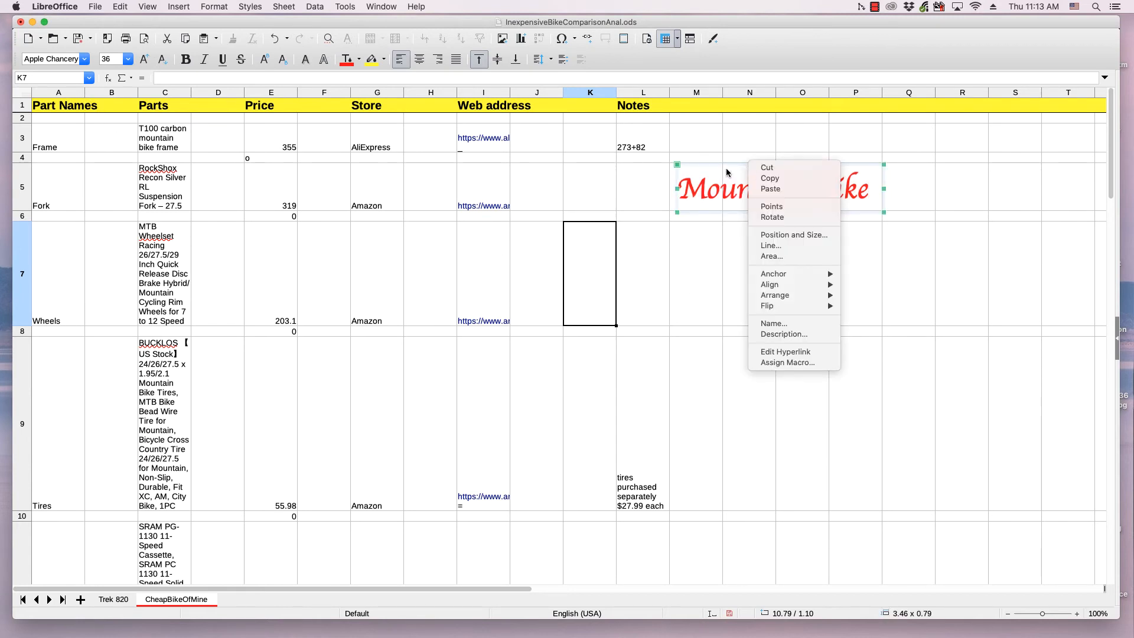
left_click(726, 170)
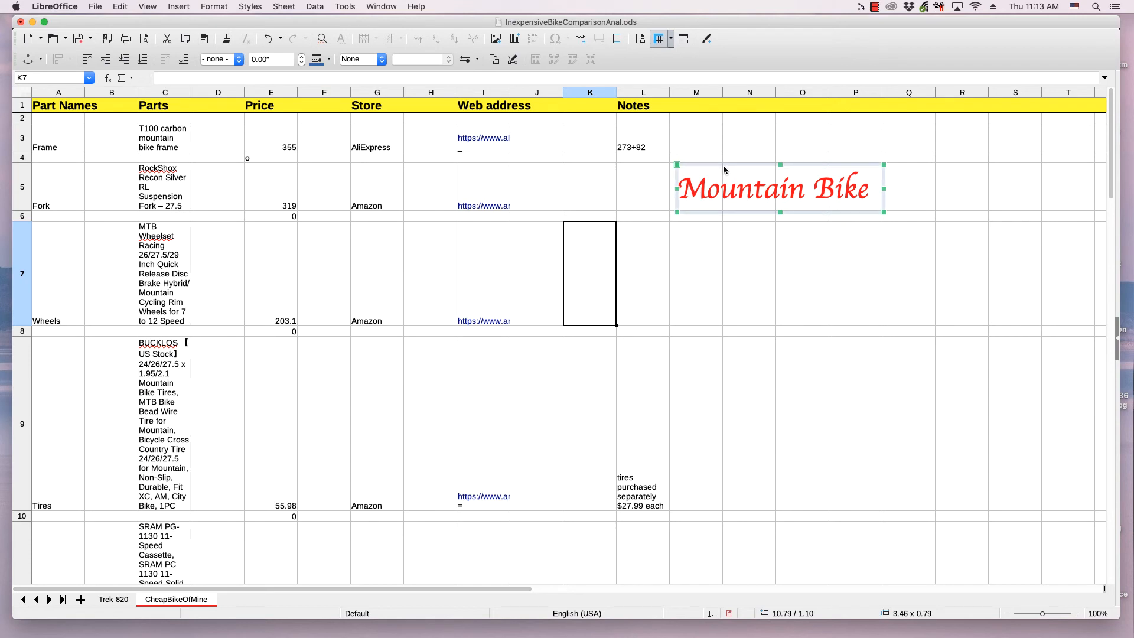
right_click(724, 170)
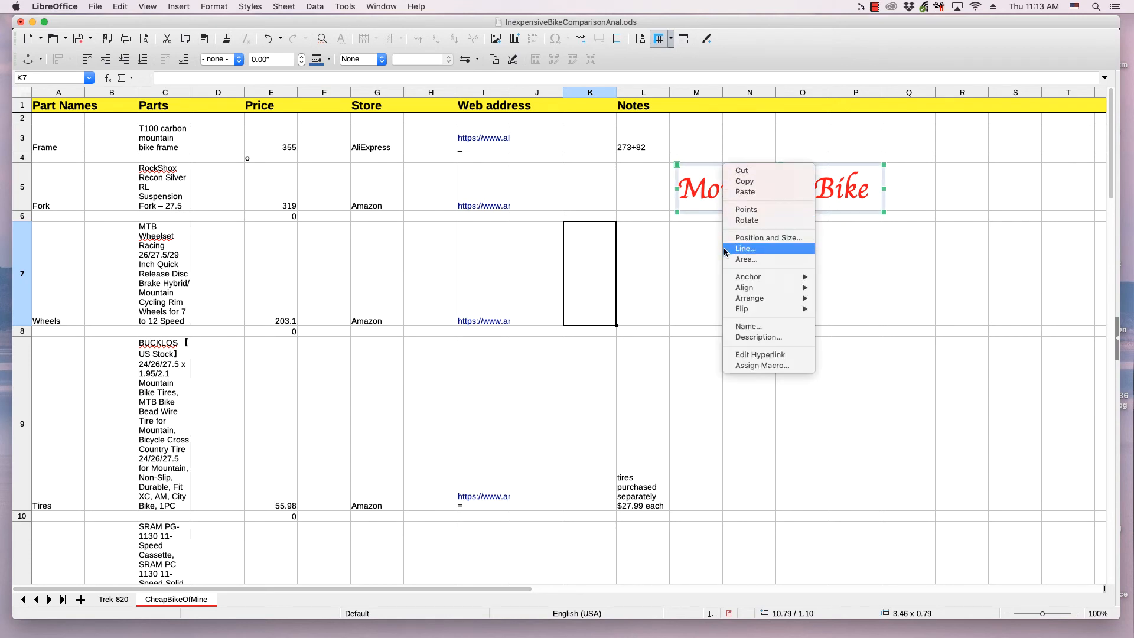
mouse_move(730, 248)
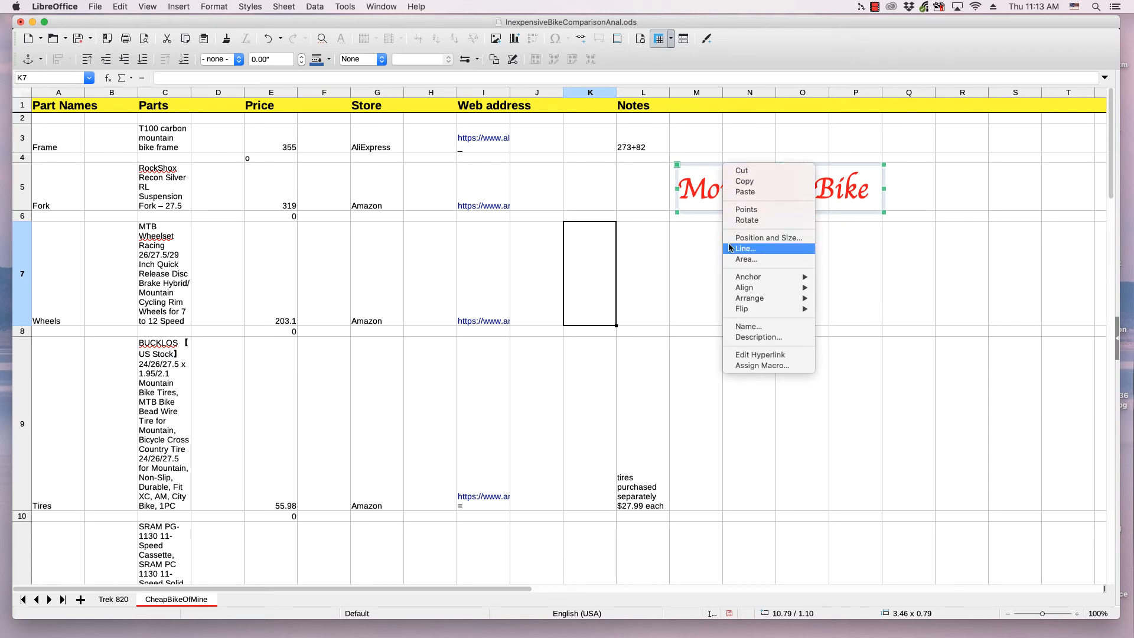
mouse_move(746, 220)
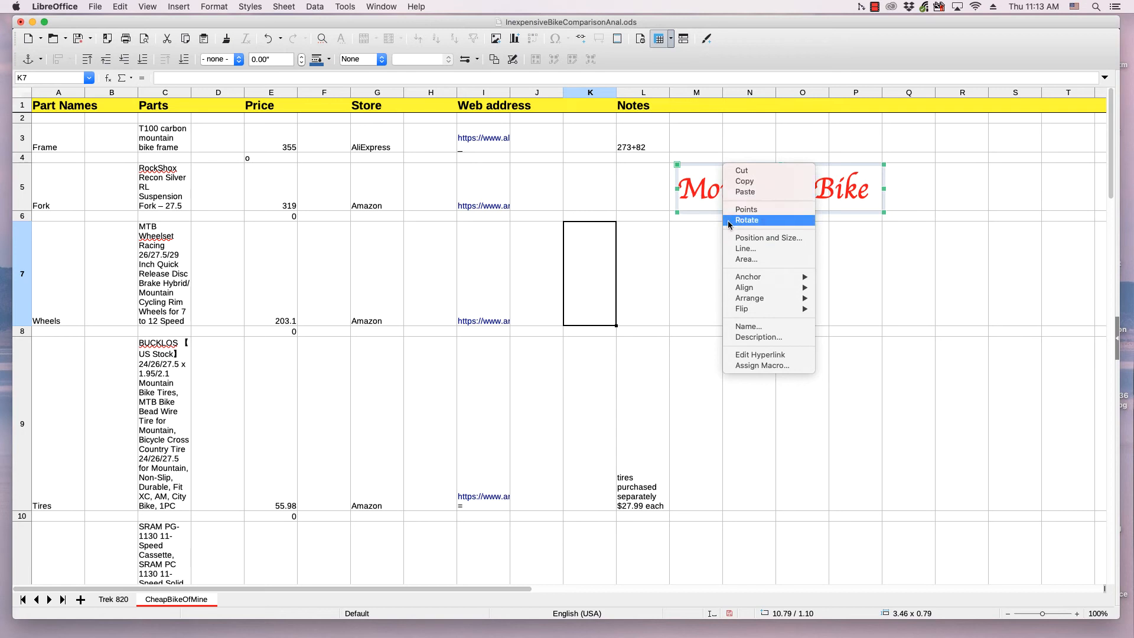
left_click(738, 264)
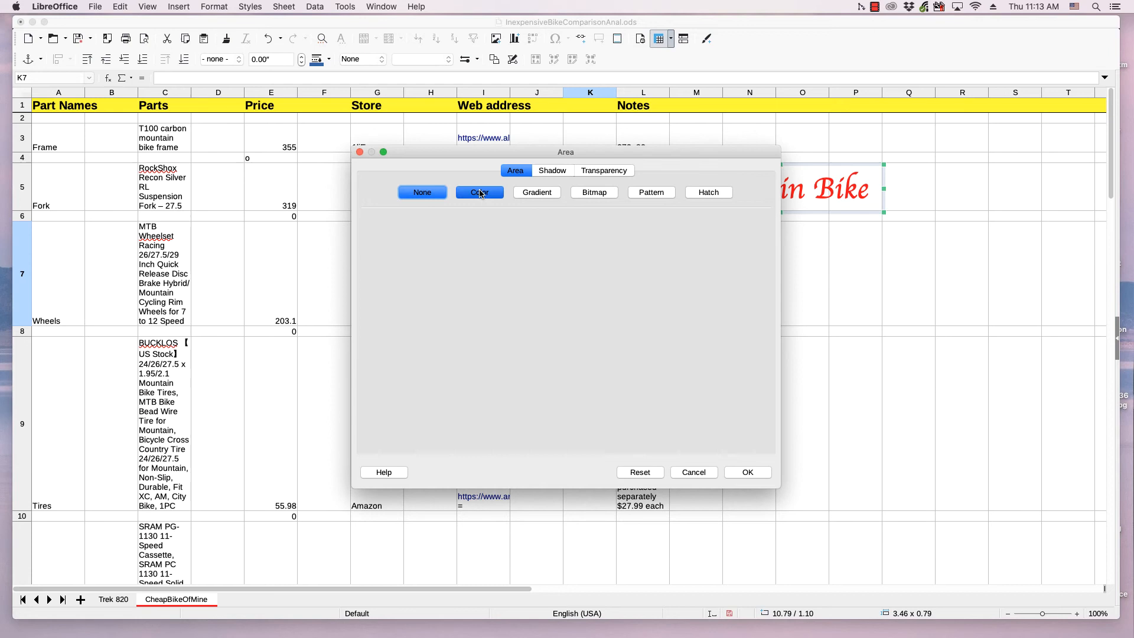
left_click(480, 191)
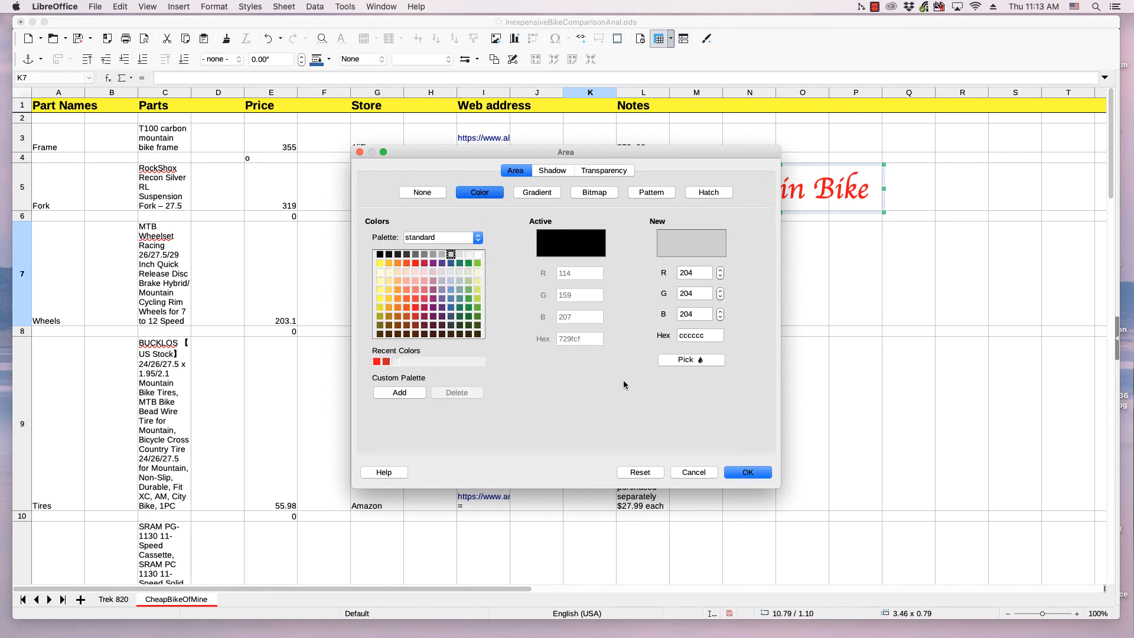
left_click(746, 473)
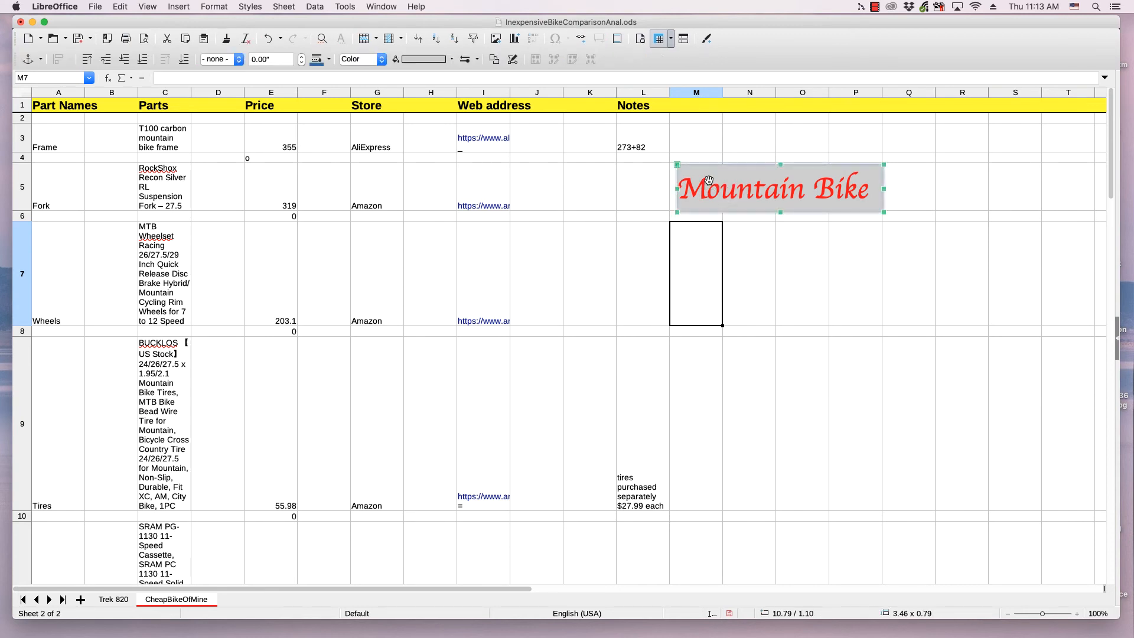
mouse_move(708, 199)
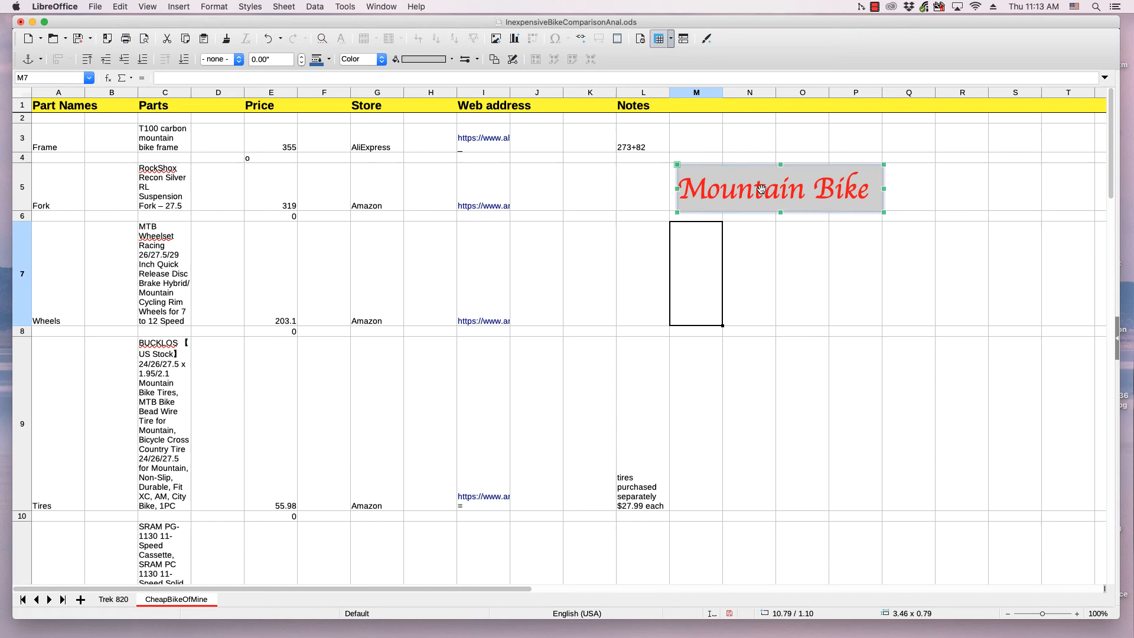
mouse_move(725, 199)
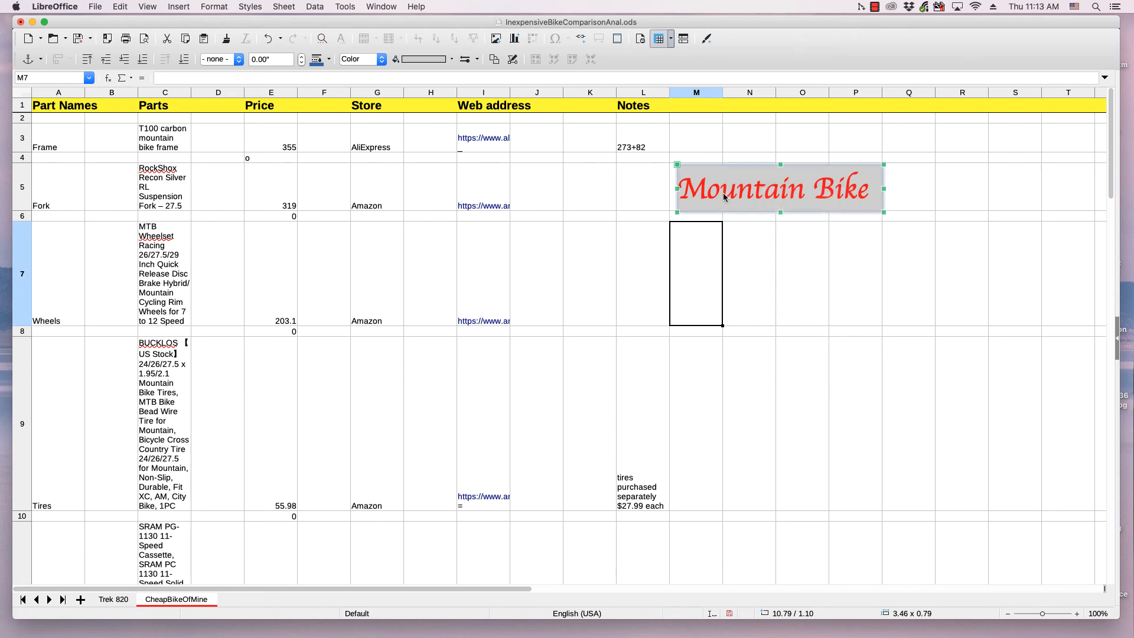